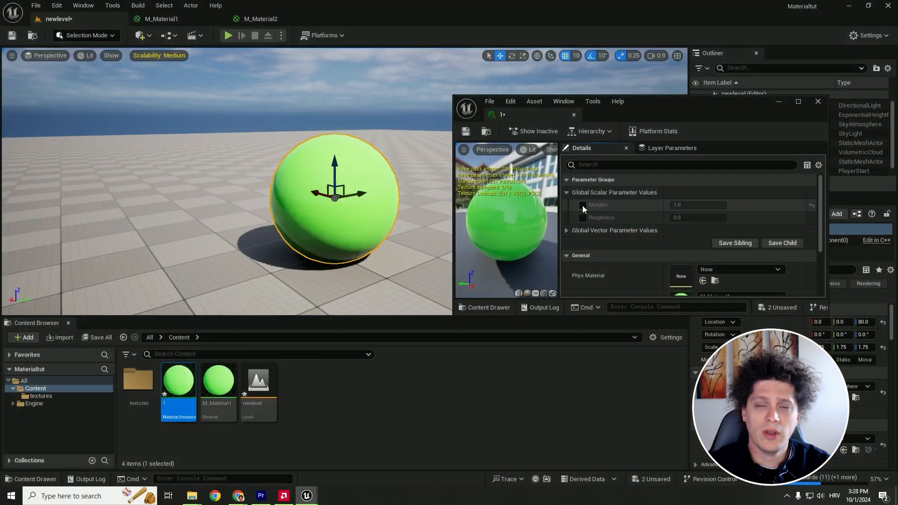
- Add a Material asset in the Content folder and name it M_Material1
{"action": "left_click", "coordinate": [583, 205]}
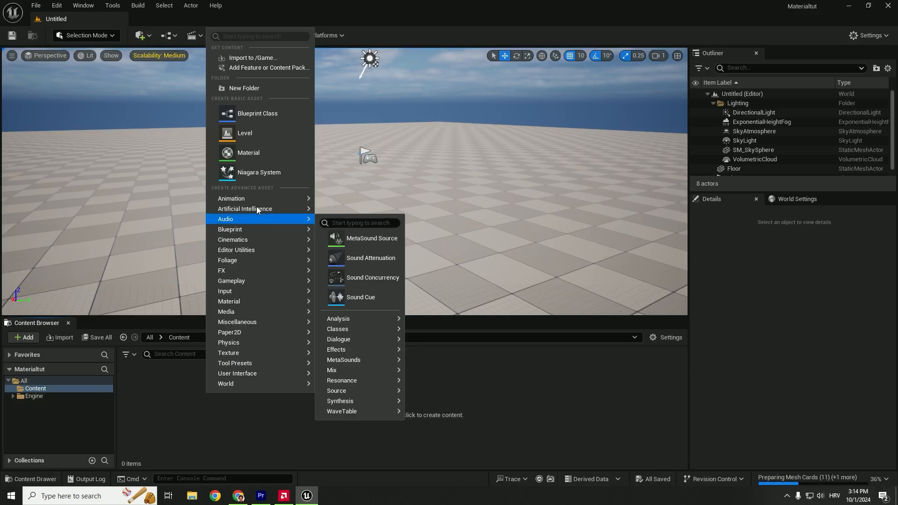
{"action": "left_click", "coordinate": [247, 153]}
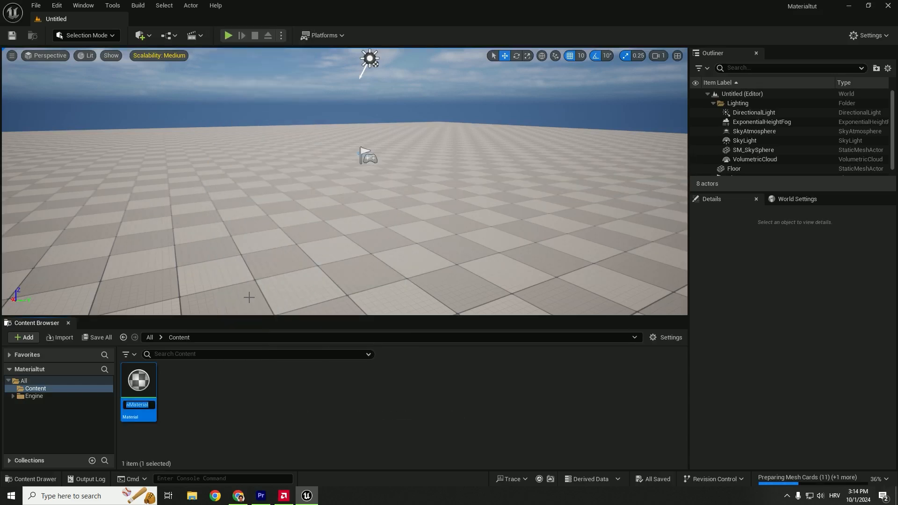
{"action": "type", "text": "M."}
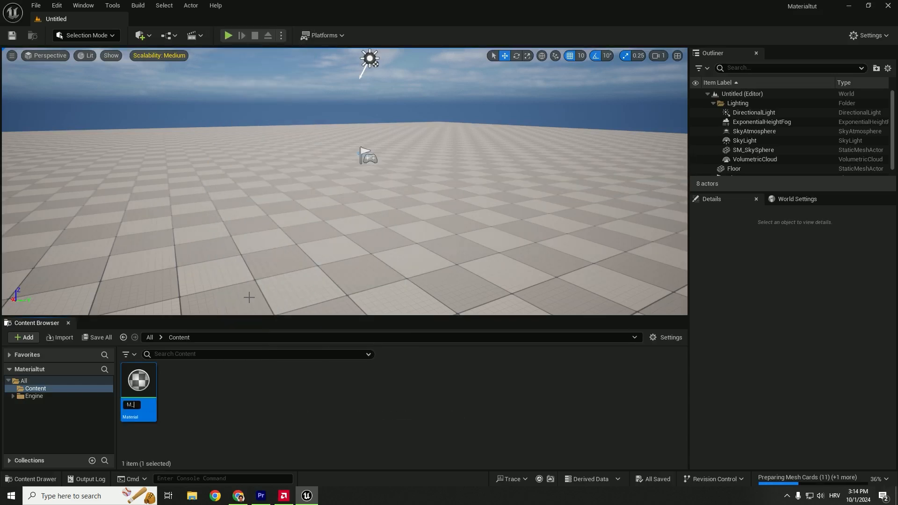
{"action": "type", "text": "_Mat"}
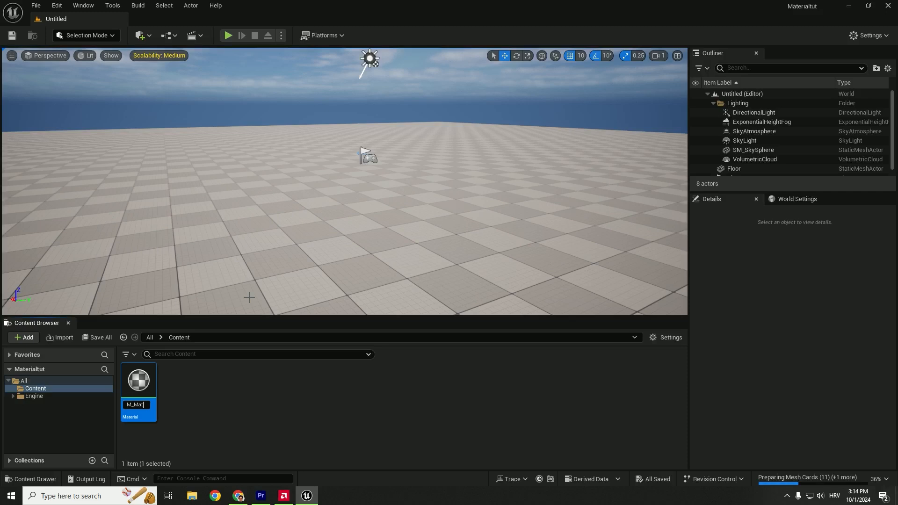
{"action": "type", "text": "Material1"}
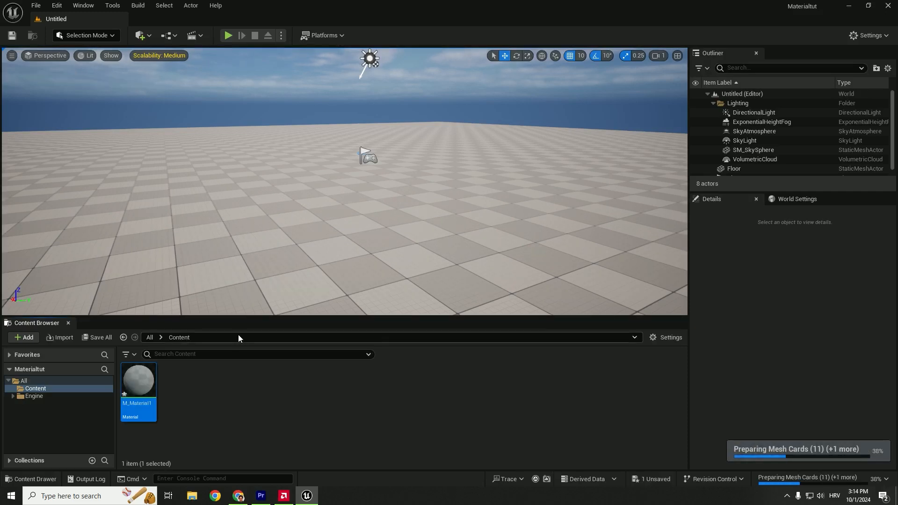
{"action": "mouse_move", "coordinate": [138, 381]}
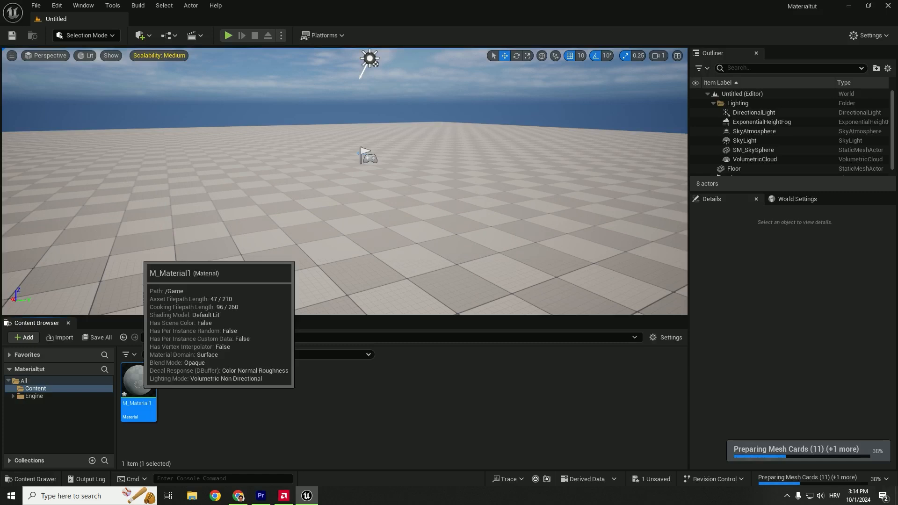
- Open M_Material1 in the Material Editor and add a Constant3Vector node via the 3vector search
{"action": "double_click", "coordinate": [137, 380]}
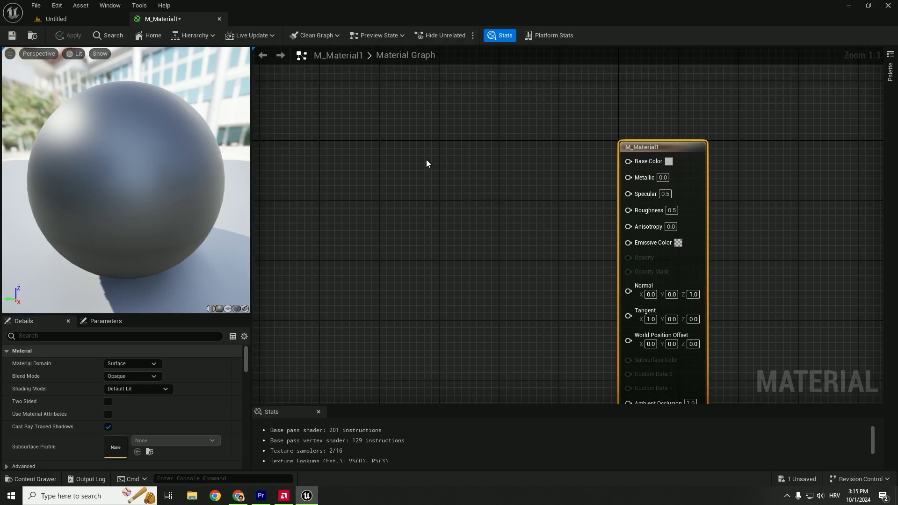
{"action": "mouse_move", "coordinate": [460, 149]}
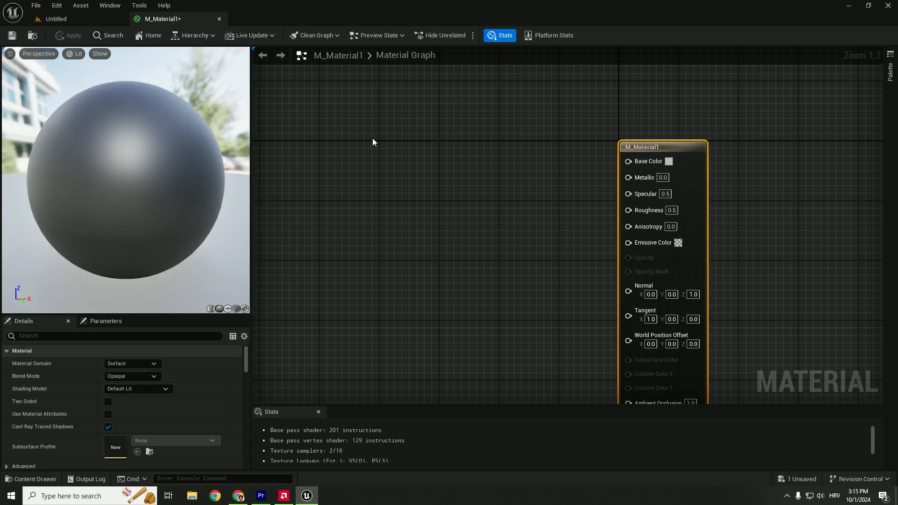
{"action": "mouse_move", "coordinate": [326, 137]}
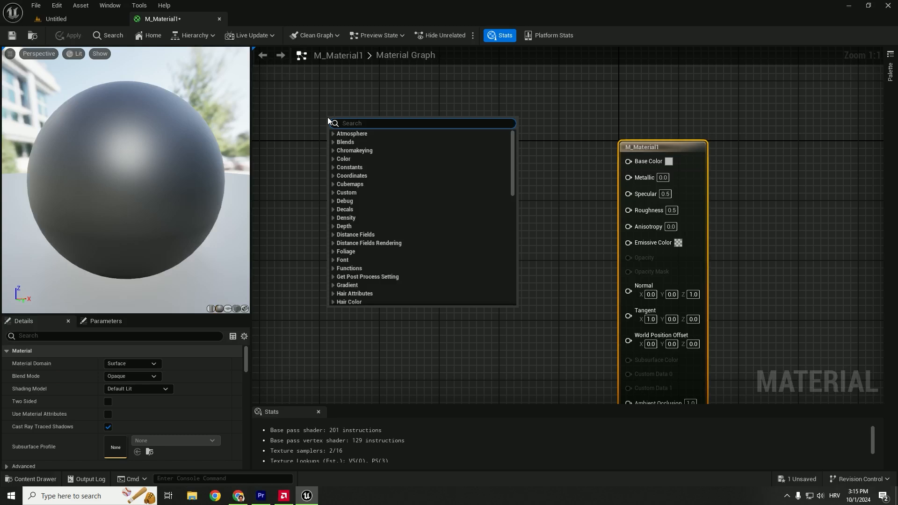
{"action": "type", "text": "3ve"}
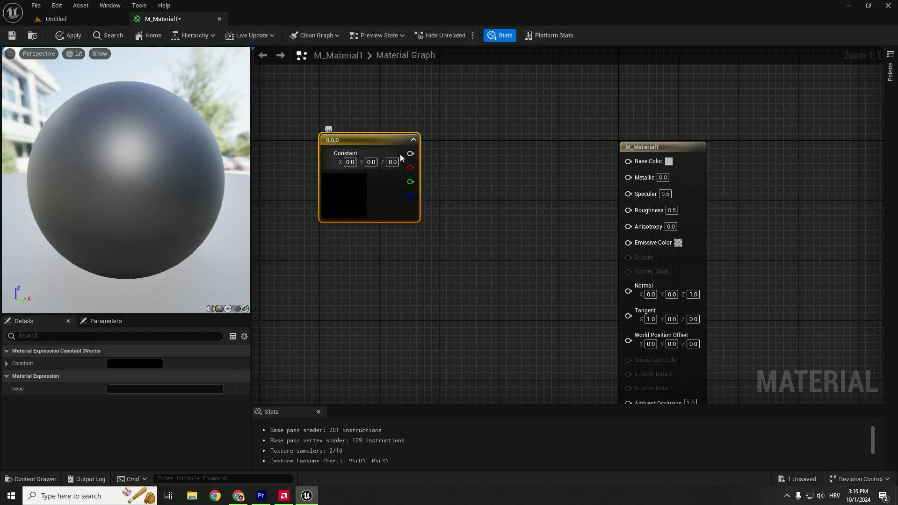
- Wire the Constant3Vector into Base Color and set it to bright green in the Color Picker
{"action": "left_click_drag", "start_coordinate": [410, 154], "coordinate": [628, 161]}
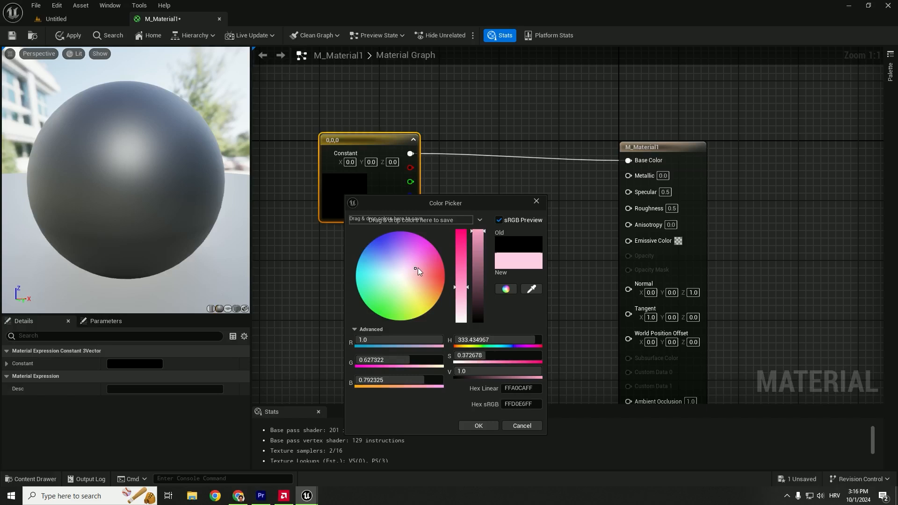
{"action": "left_click", "coordinate": [384, 316]}
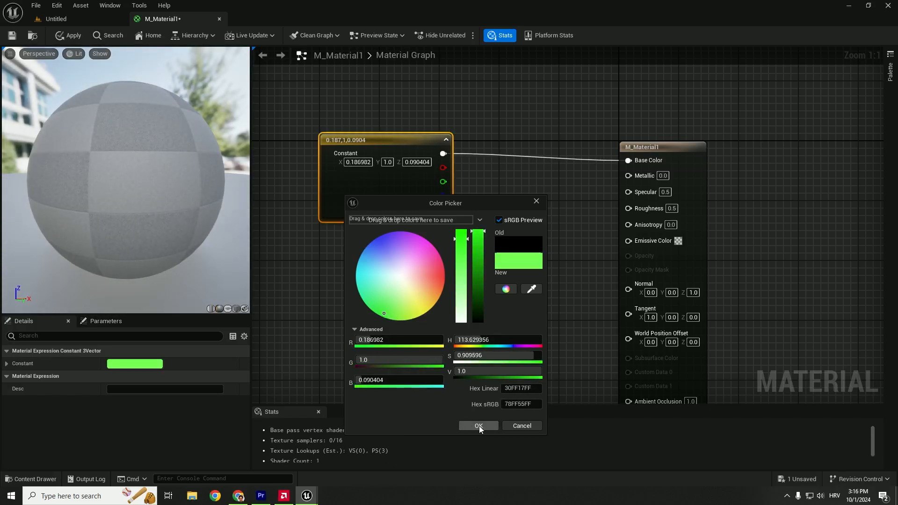
{"action": "left_click", "coordinate": [479, 426]}
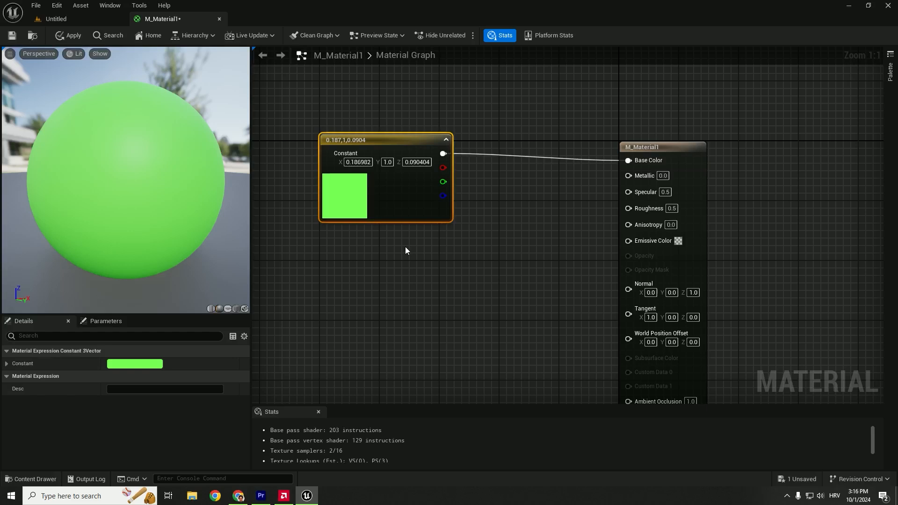
{"action": "mouse_move", "coordinate": [501, 250]}
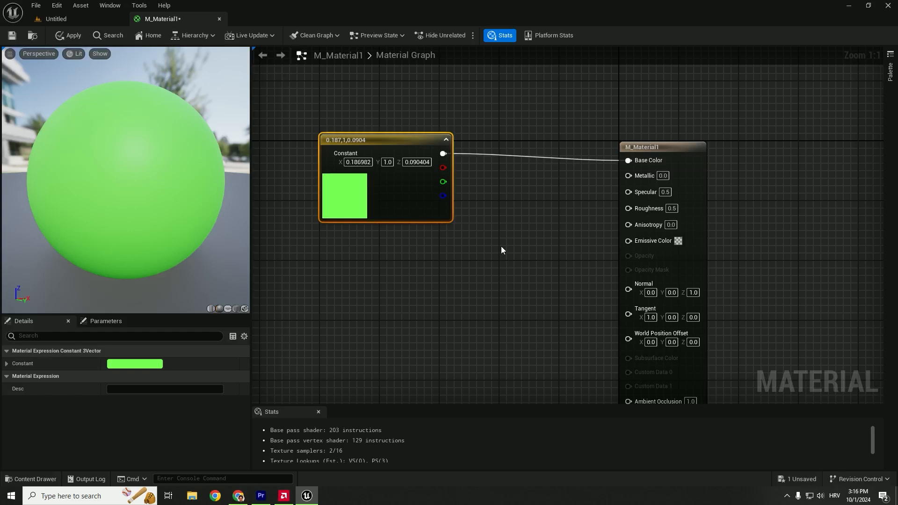
{"action": "mouse_move", "coordinate": [643, 175]}
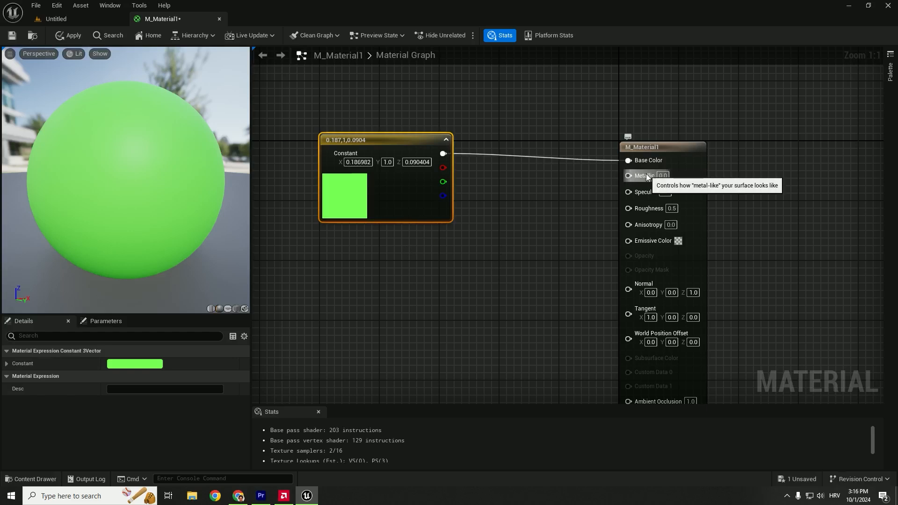
- Set Metallic to 1.0 and Roughness to 0.0 for a mirror-like green finish
{"action": "left_click", "coordinate": [663, 176]}
{"action": "type", "text": "1"}
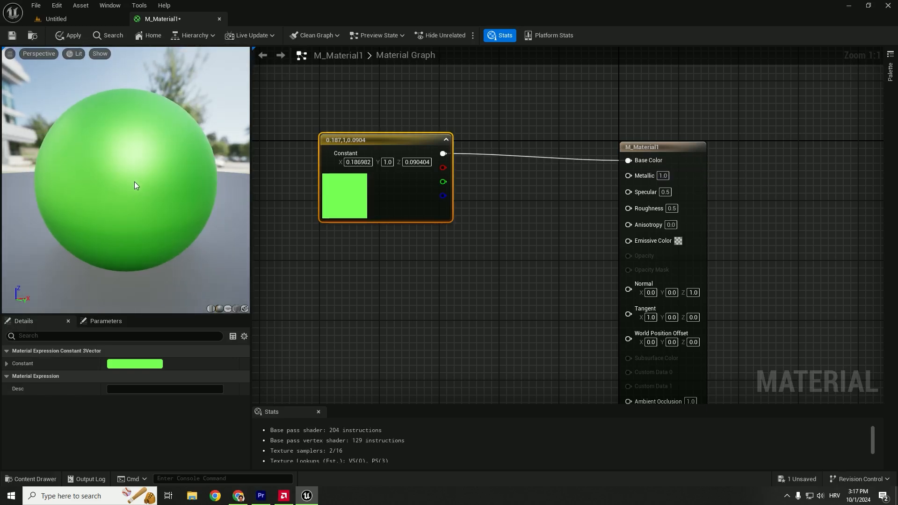
{"action": "mouse_move", "coordinate": [642, 207]}
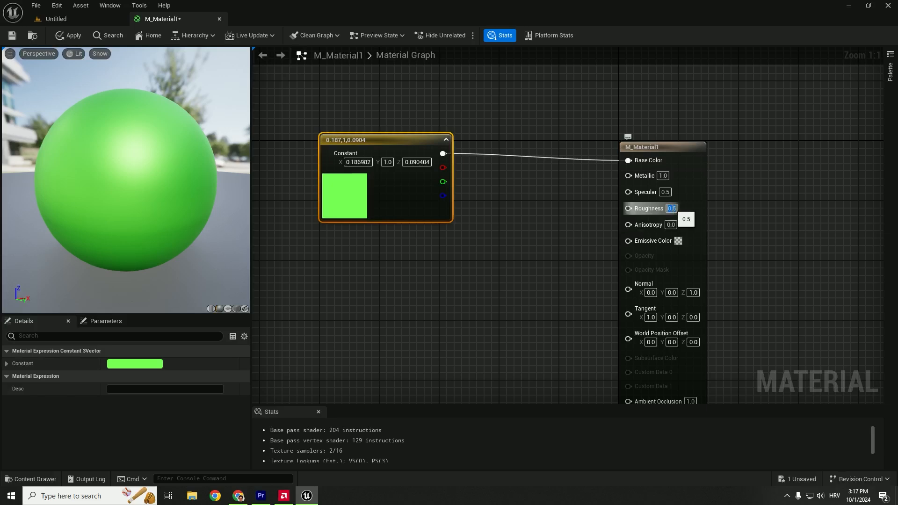
{"action": "type", "text": "0.0"}
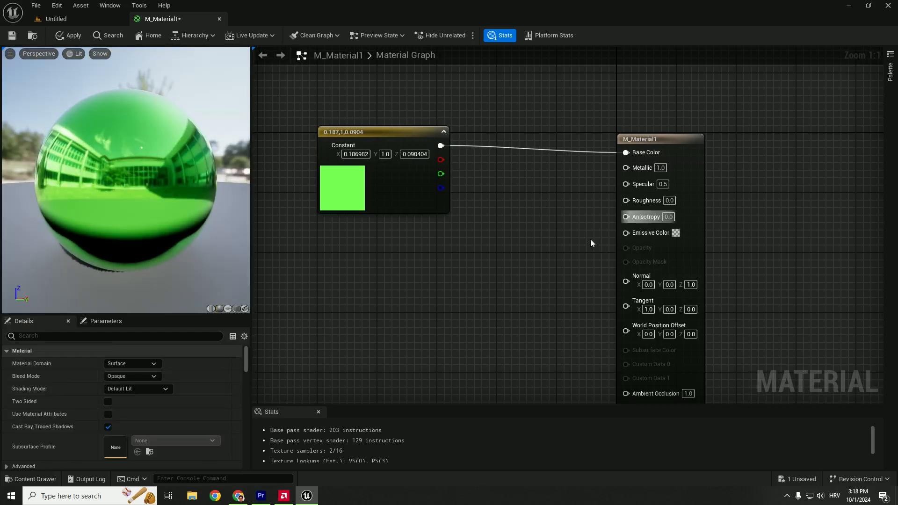
- Save M_Material1, place a Sphere actor via Quick Add, and apply M_Material1 to it
{"action": "left_click", "coordinate": [73, 34]}
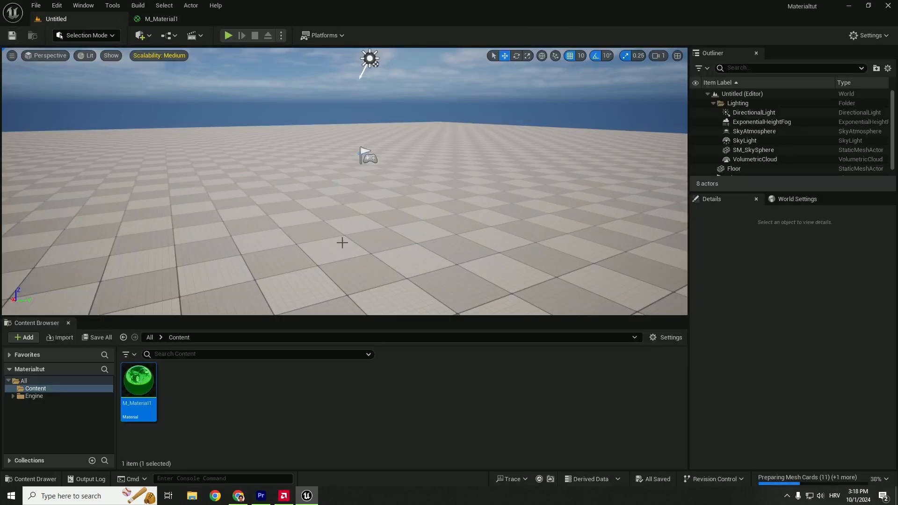
{"action": "left_click", "coordinate": [140, 35]}
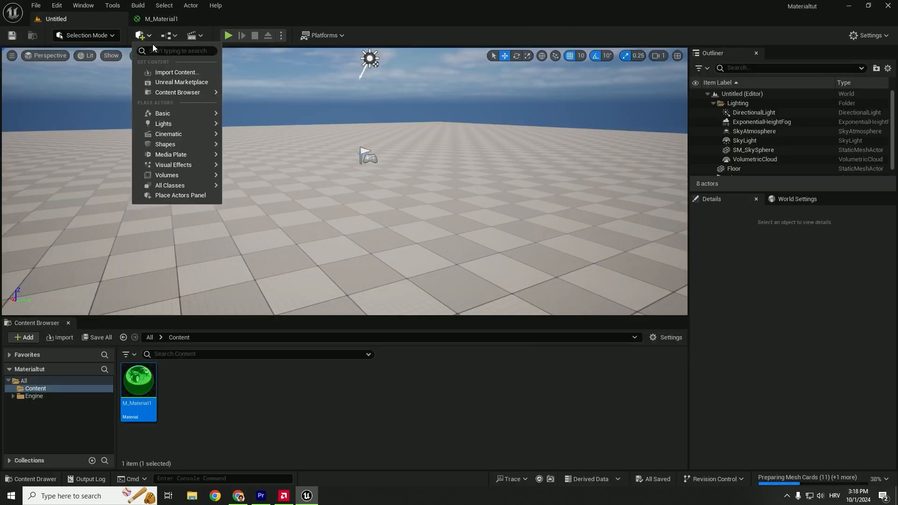
{"action": "type", "text": "Sphere"}
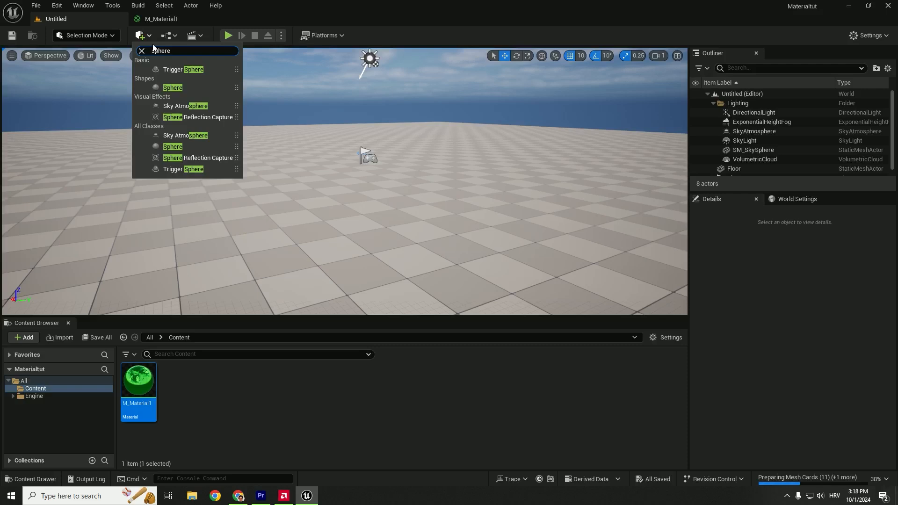
{"action": "left_click", "coordinate": [172, 88]}
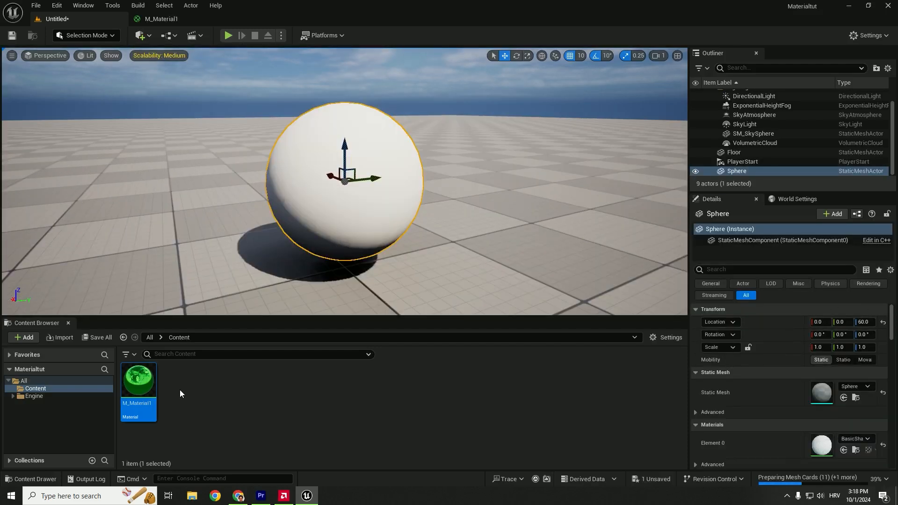
{"action": "left_click_drag", "start_coordinate": [138, 379], "coordinate": [344, 235]}
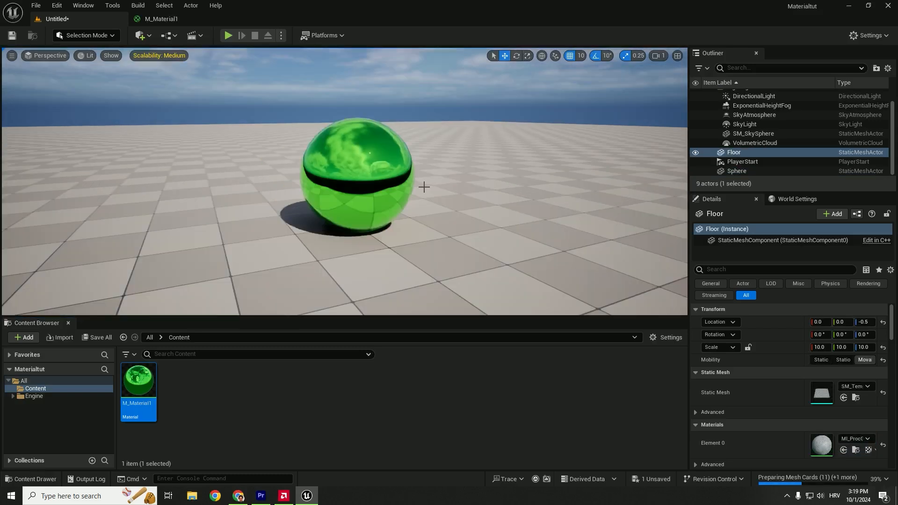
- Switch to Poly Haven in Chrome and browse Assets > Textures to reach Fabric Pattern 07
{"action": "left_click", "coordinate": [237, 496]}
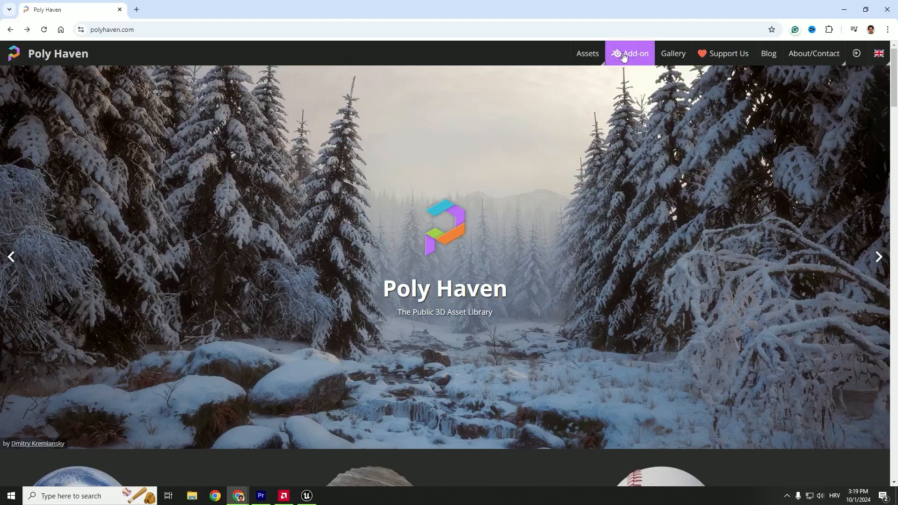
{"action": "mouse_move", "coordinate": [537, 165]}
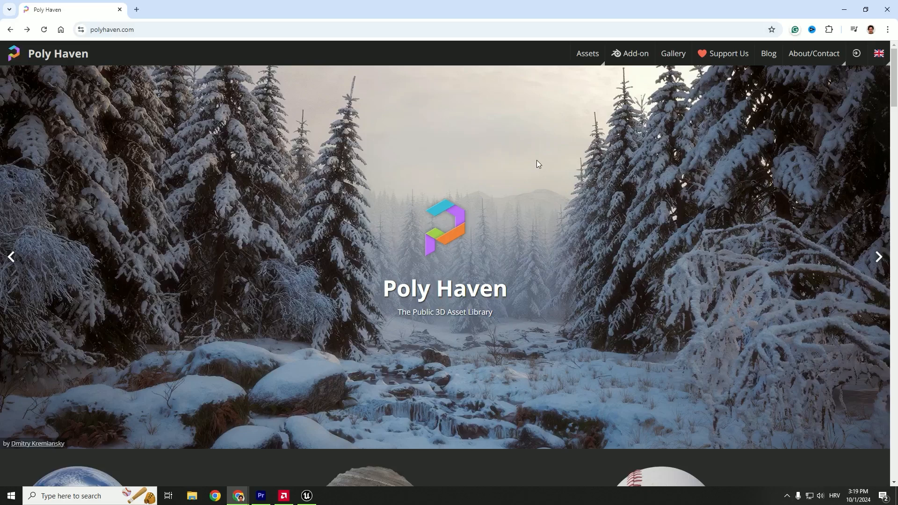
{"action": "mouse_move", "coordinate": [249, 52]}
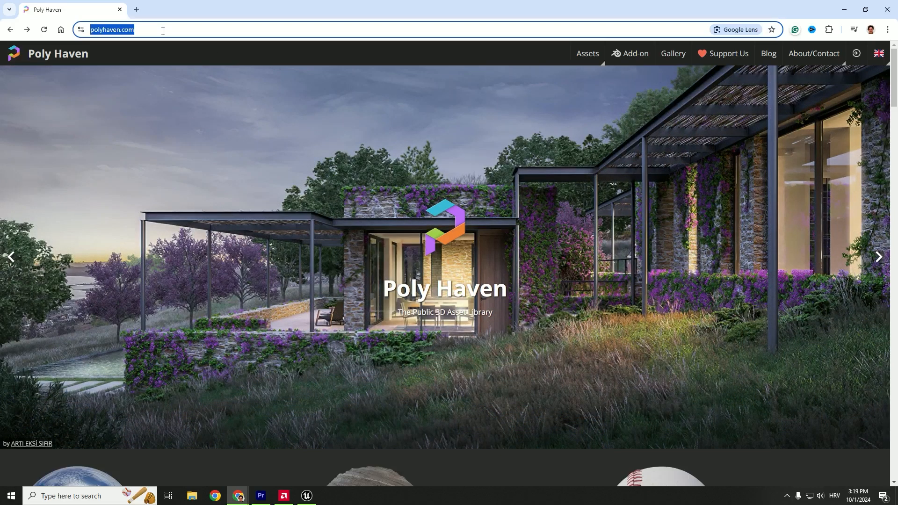
{"action": "left_click", "coordinate": [586, 54]}
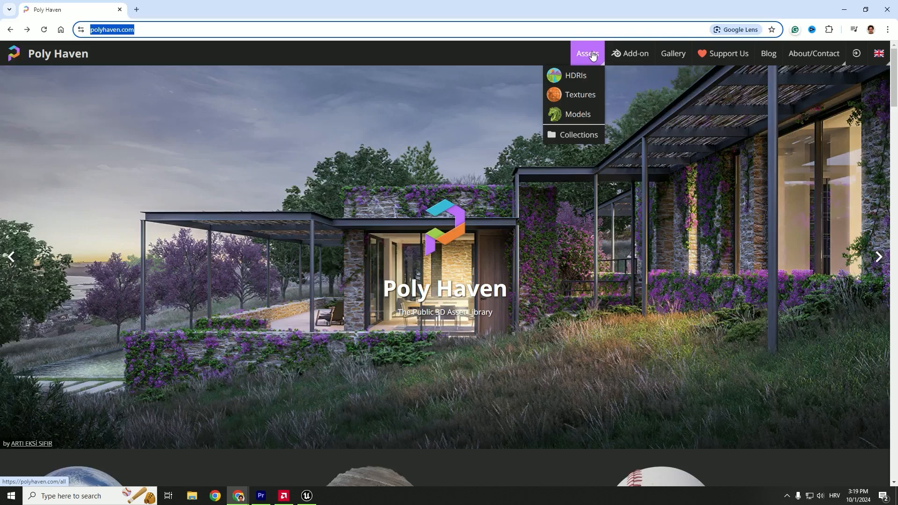
{"action": "mouse_move", "coordinate": [579, 95]}
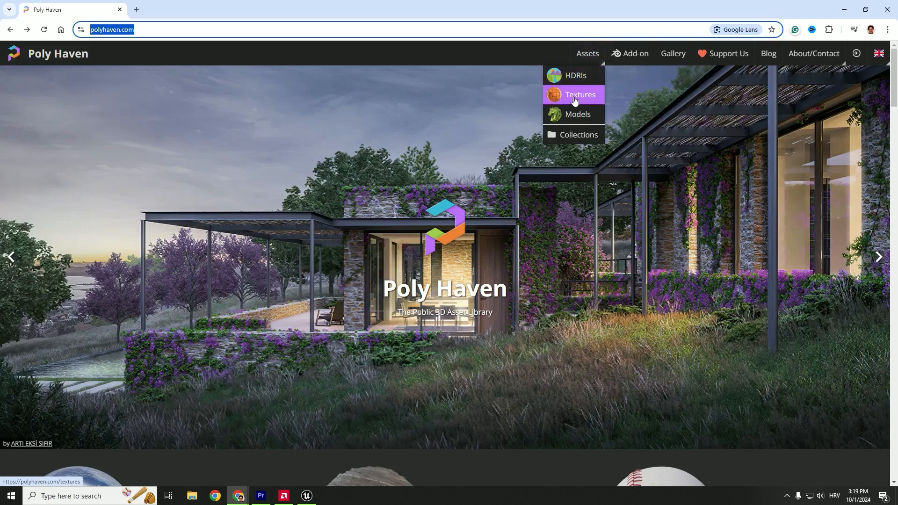
{"action": "left_click", "coordinate": [579, 95]}
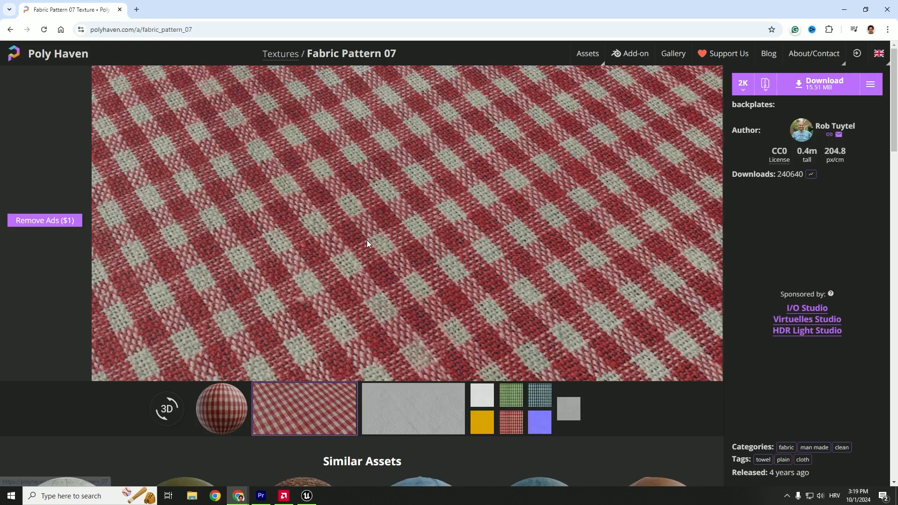
{"action": "mouse_move", "coordinate": [728, 90]}
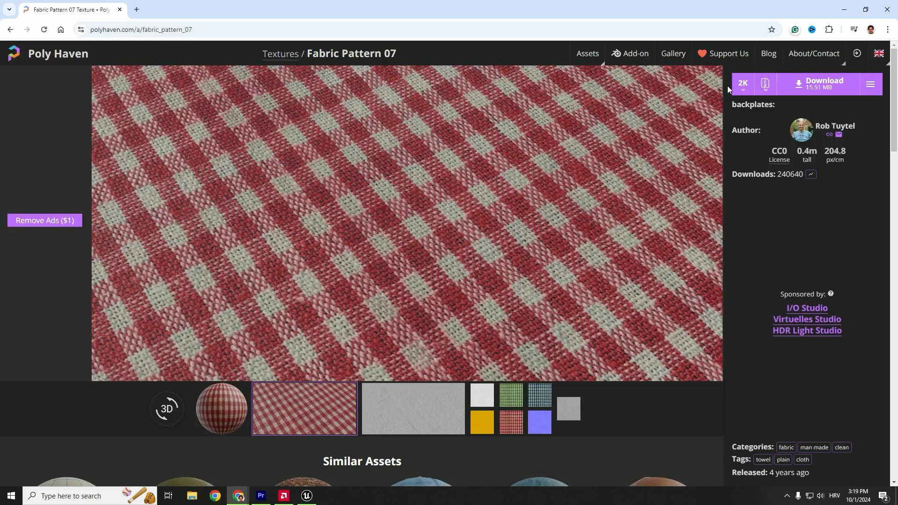
- Download Fabric Pattern 07 at 2K as a ZIP with AO, Col 1, Normal (DX) and Rough maps
{"action": "left_click", "coordinate": [742, 83]}
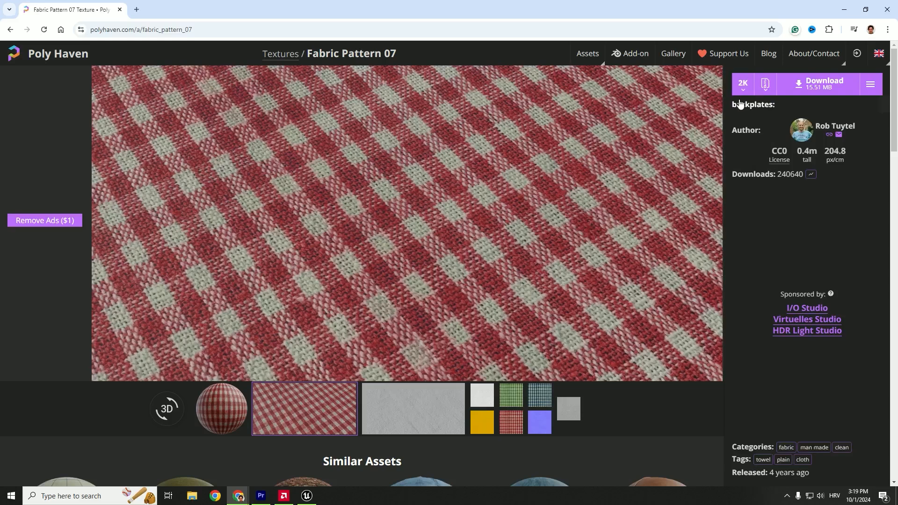
{"action": "left_click", "coordinate": [764, 84]}
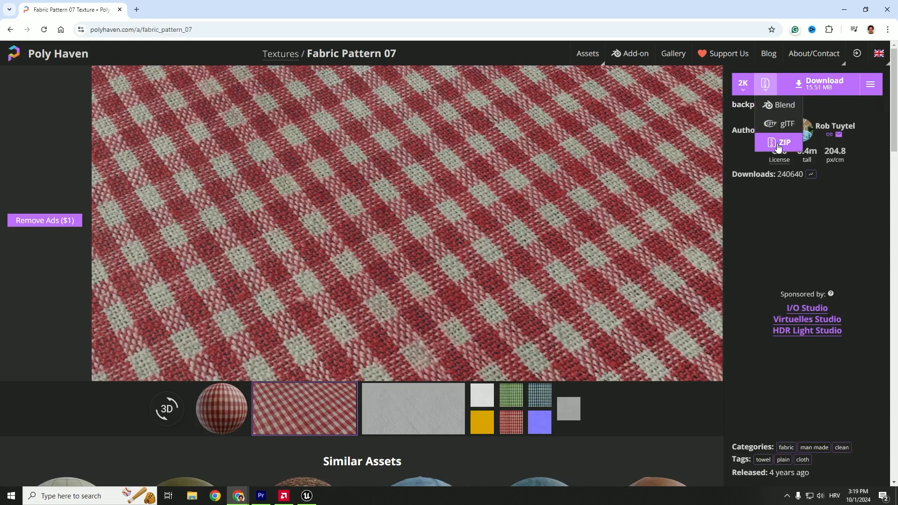
{"action": "mouse_move", "coordinate": [787, 123]}
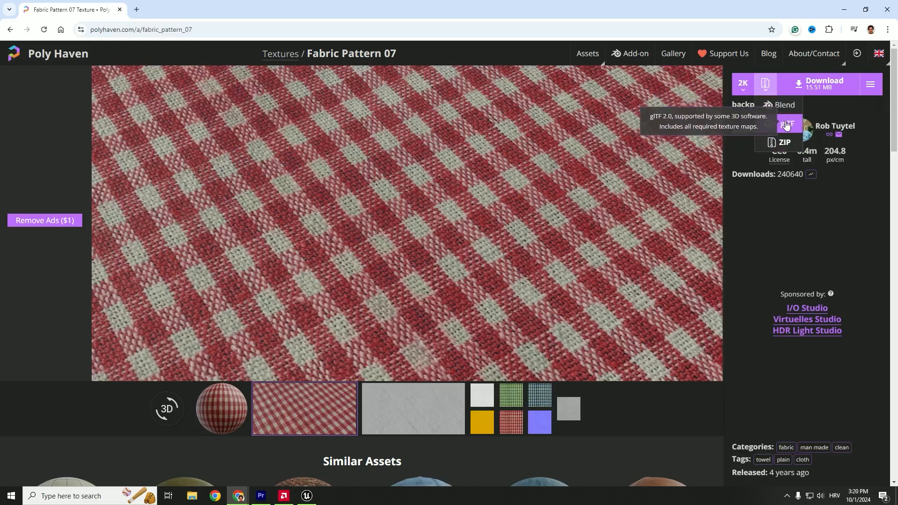
{"action": "mouse_move", "coordinate": [785, 142]}
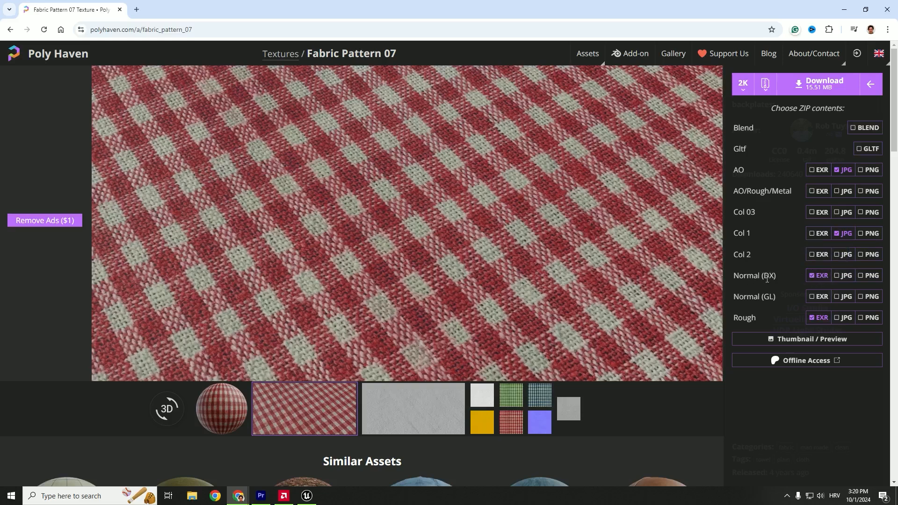
{"action": "double_click", "coordinate": [769, 275]}
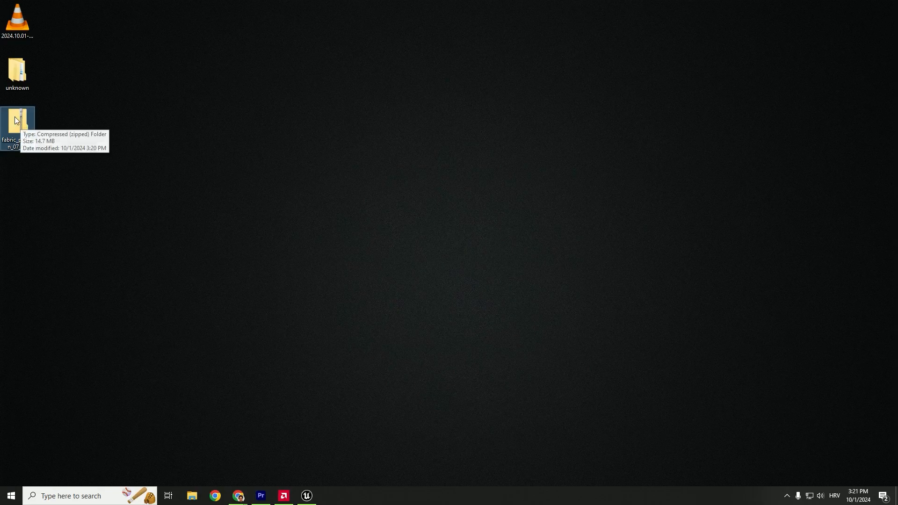
- Extract the fabric ZIP on the desktop and view its four maps in the textures folder
{"action": "left_click", "coordinate": [17, 120]}
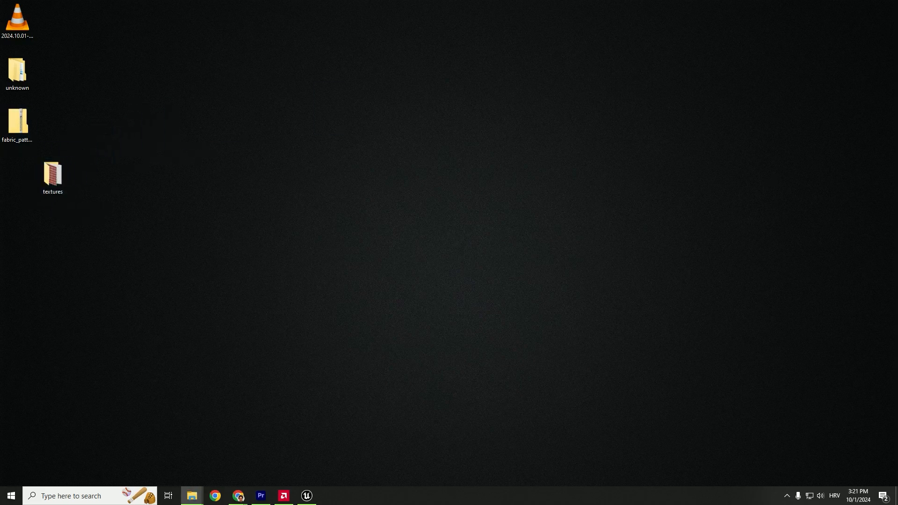
{"action": "double_click", "coordinate": [52, 174]}
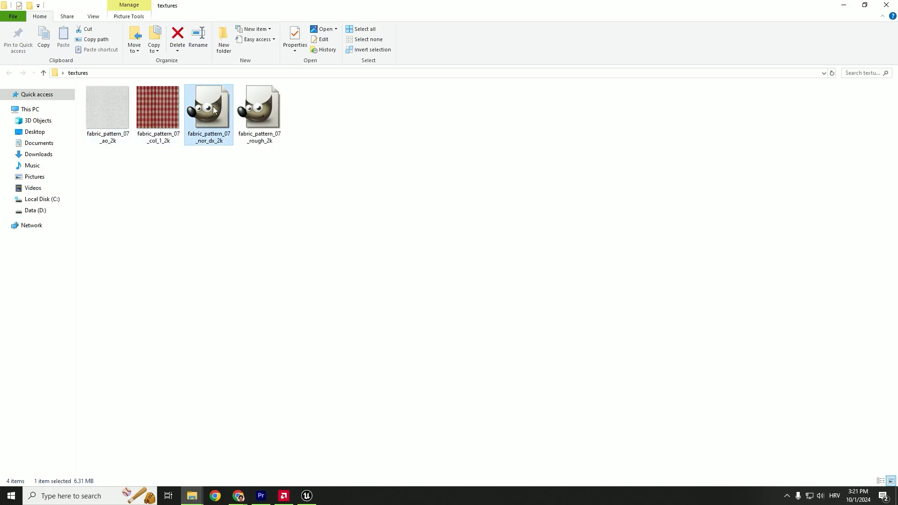
{"action": "left_click", "coordinate": [305, 496]}
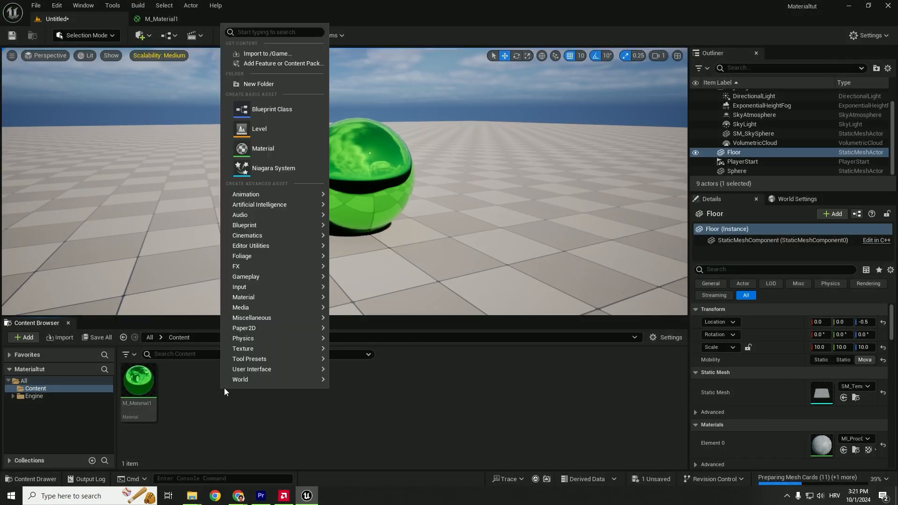
{"action": "mouse_move", "coordinate": [262, 83]}
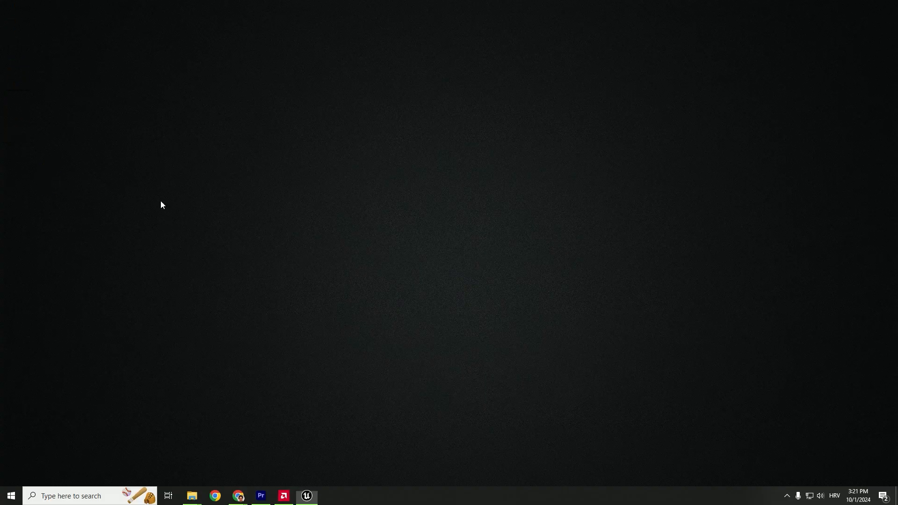
- Create a textures folder in the Content Browser and import the four fabric maps into it
{"action": "left_click", "coordinate": [306, 496]}
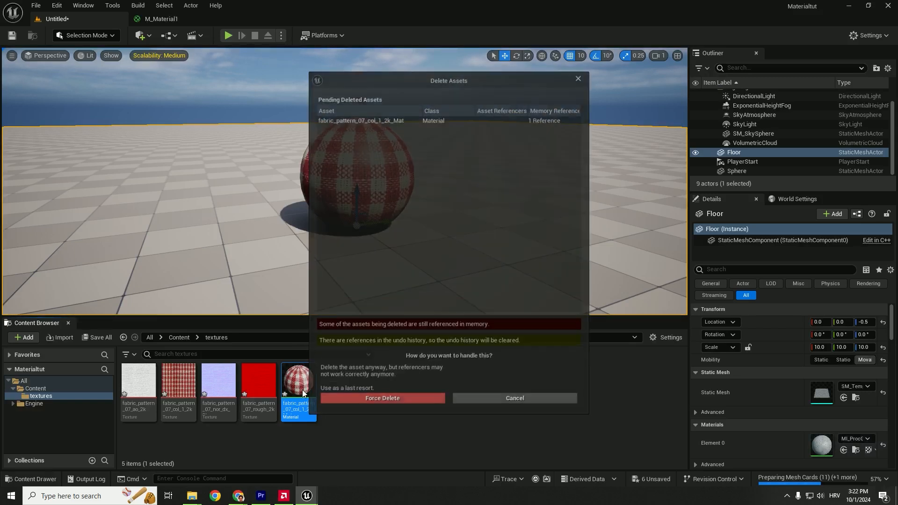
- Force delete the auto-made material, create M_Material2 and bring the fabric textures into its graph
{"action": "left_click", "coordinate": [382, 399]}
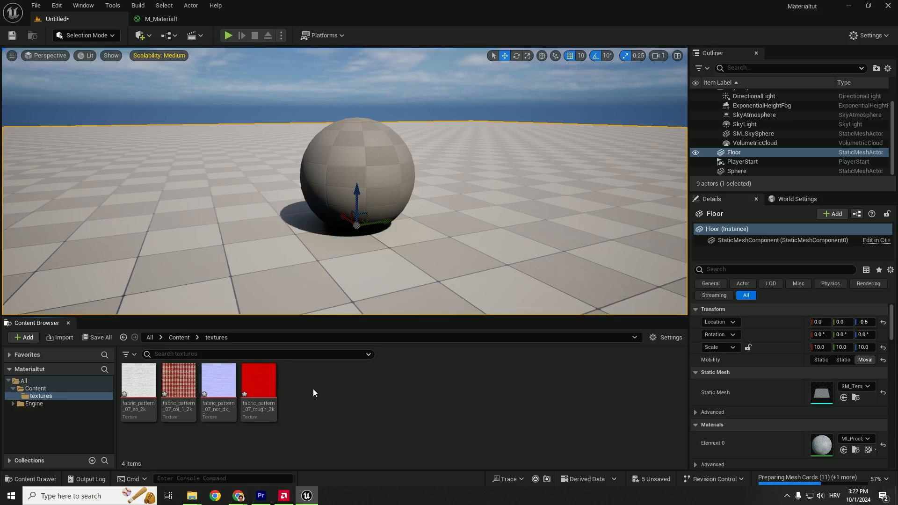
{"action": "left_click", "coordinate": [28, 338]}
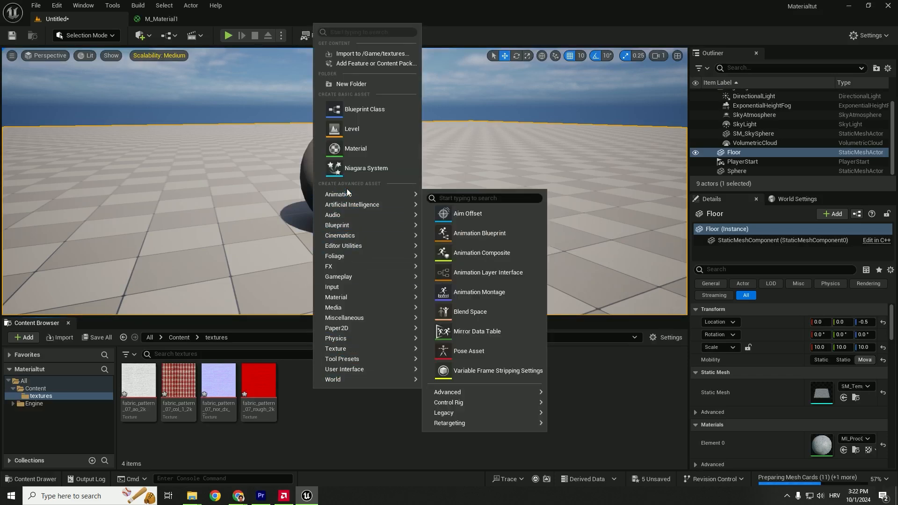
{"action": "left_click", "coordinate": [355, 149]}
{"action": "type", "text": "_Material"}
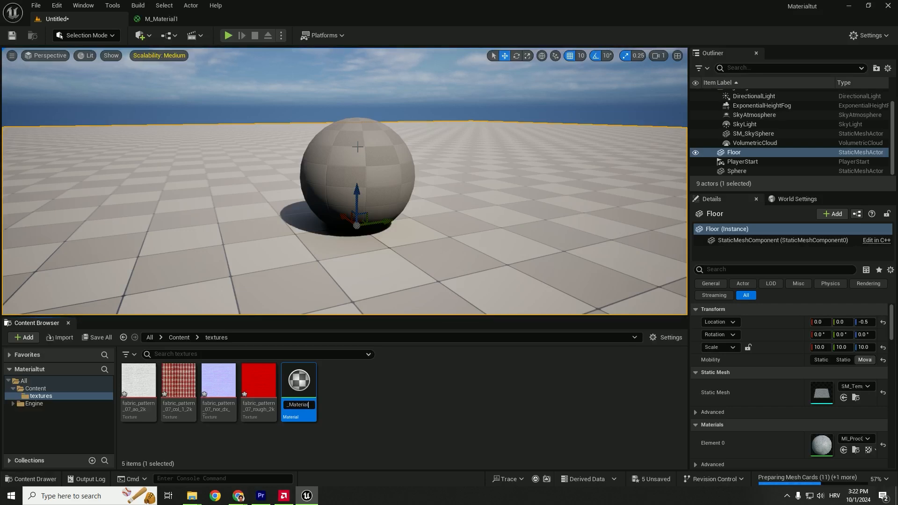
{"action": "double_click", "coordinate": [297, 380]}
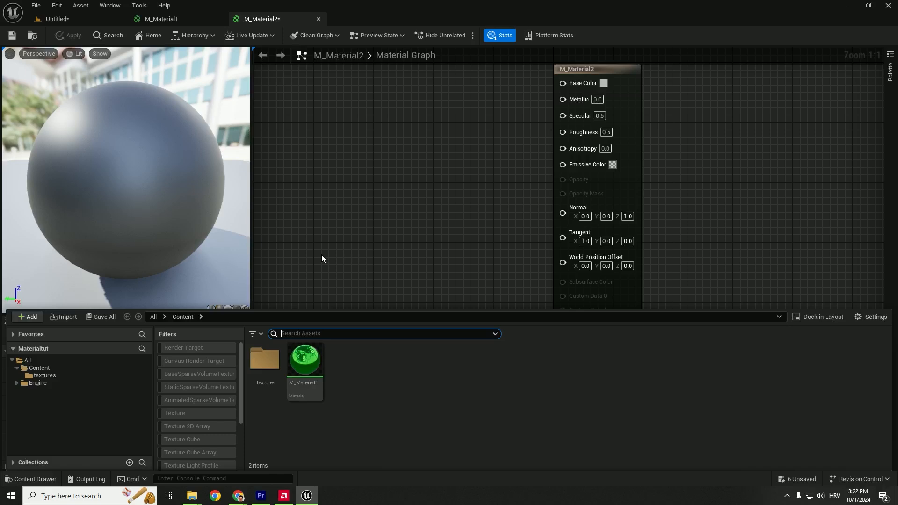
{"action": "left_click", "coordinate": [44, 375]}
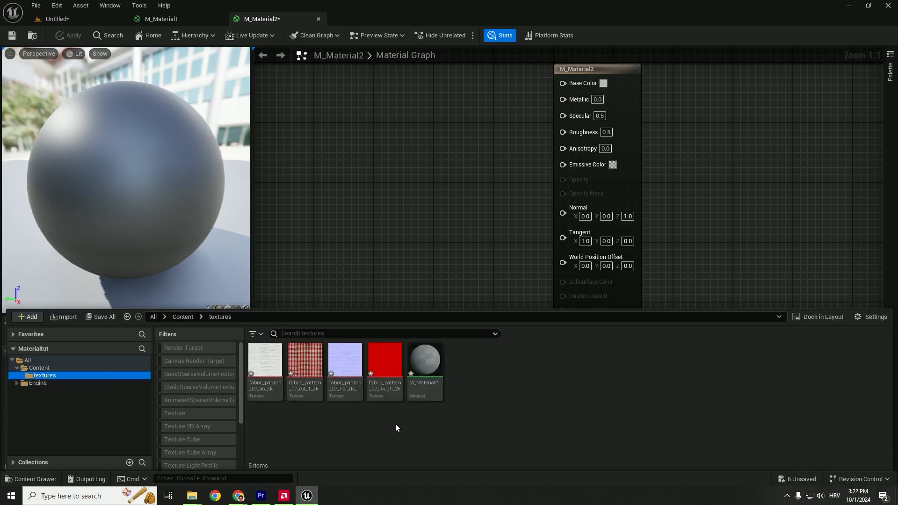
{"action": "left_click", "coordinate": [265, 360]}
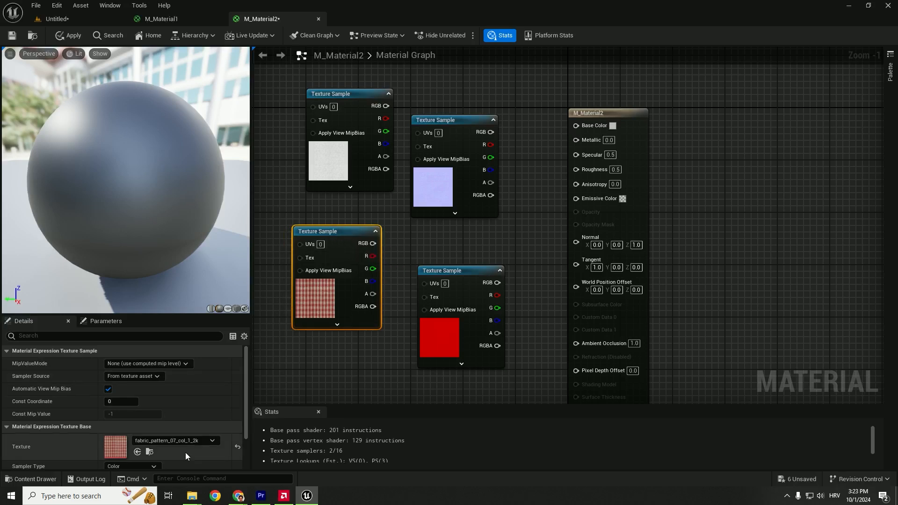
{"action": "mouse_move", "coordinate": [172, 441]}
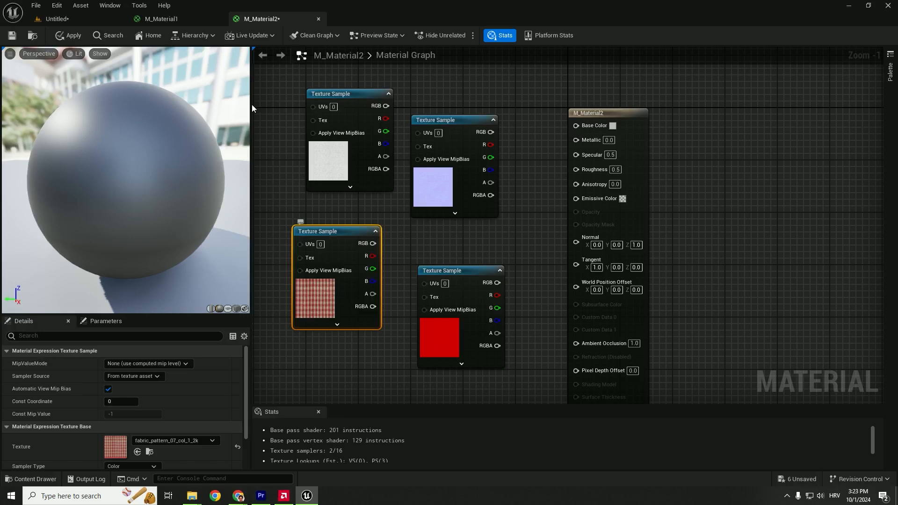
- Wire the colour, roughness, normal and AO samples into M_Material2's inputs and apply it
{"action": "left_click", "coordinate": [160, 19]}
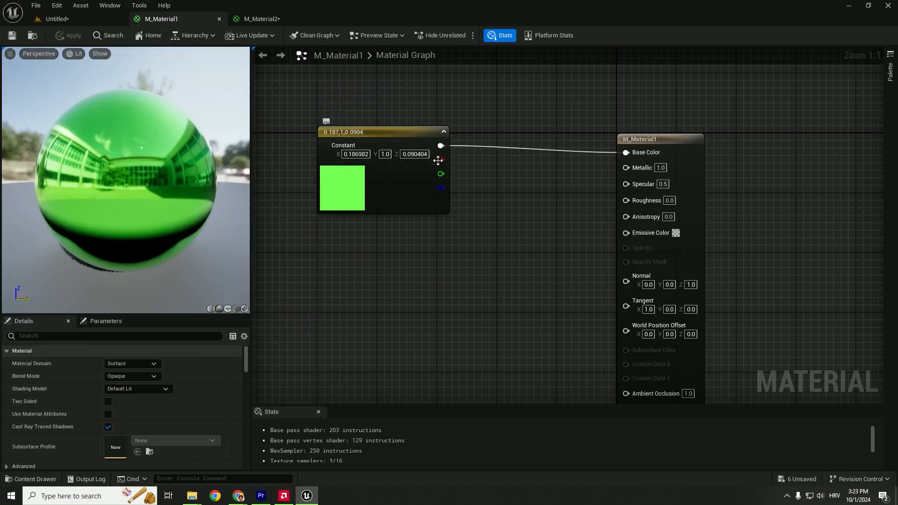
{"action": "left_click", "coordinate": [383, 132]}
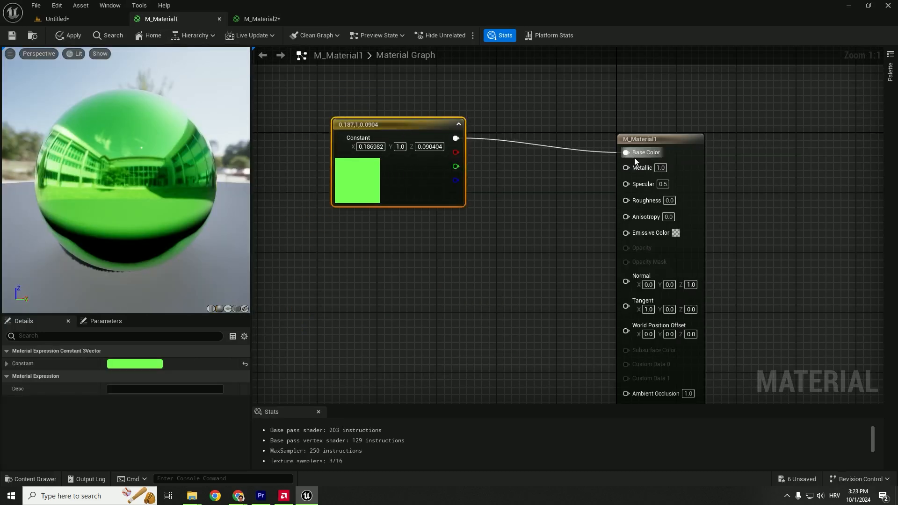
{"action": "left_click", "coordinate": [258, 19]}
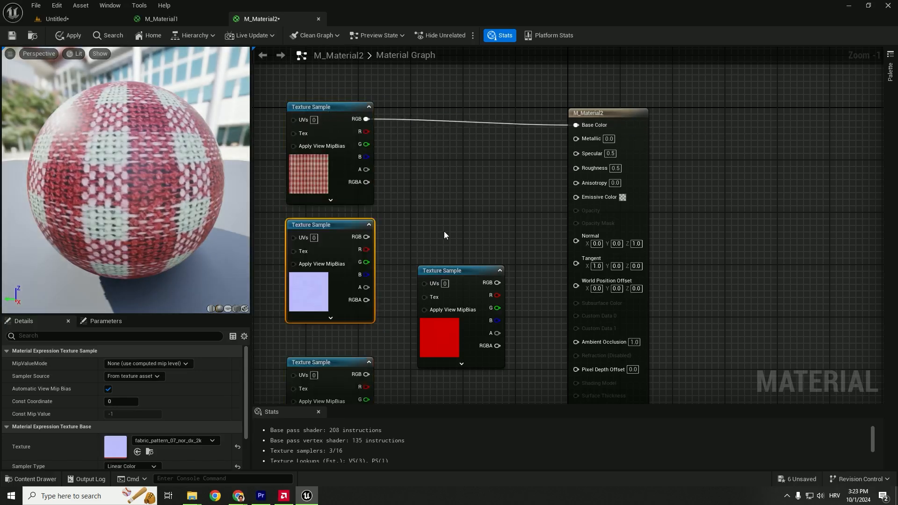
{"action": "mouse_move", "coordinate": [590, 138]}
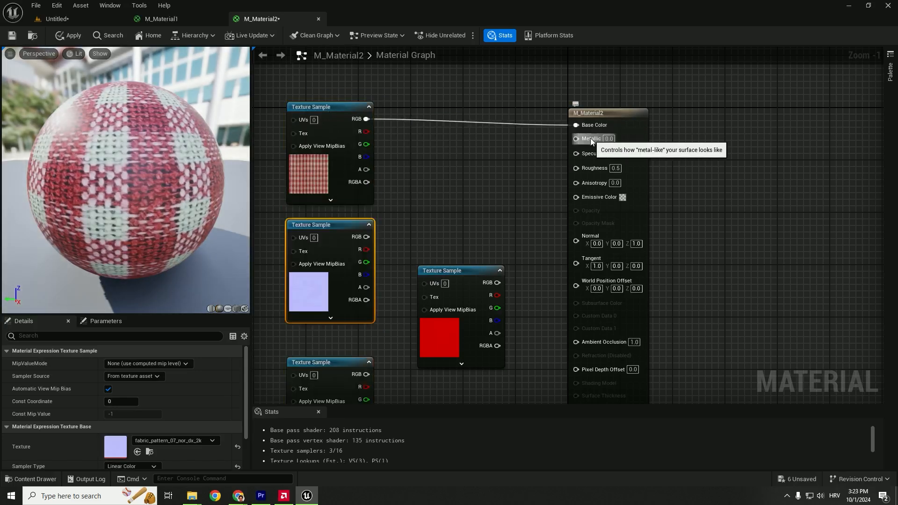
{"action": "scroll", "scroll_direction": "down", "scroll_amount": 3}
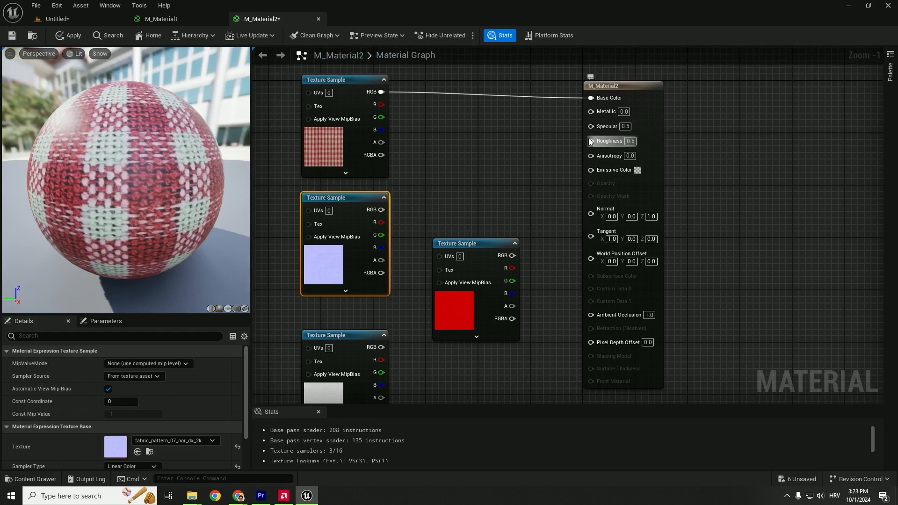
{"action": "mouse_move", "coordinate": [609, 141]}
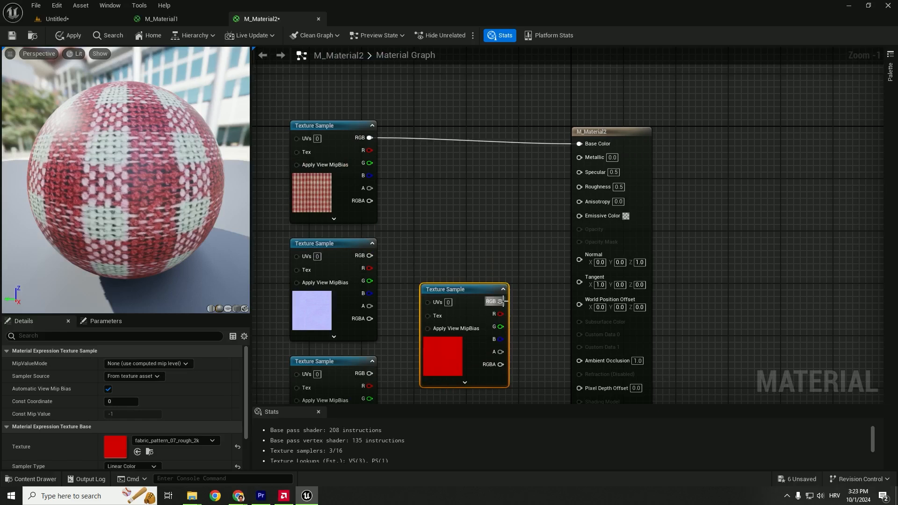
{"action": "left_click_drag", "start_coordinate": [502, 302], "coordinate": [580, 185]}
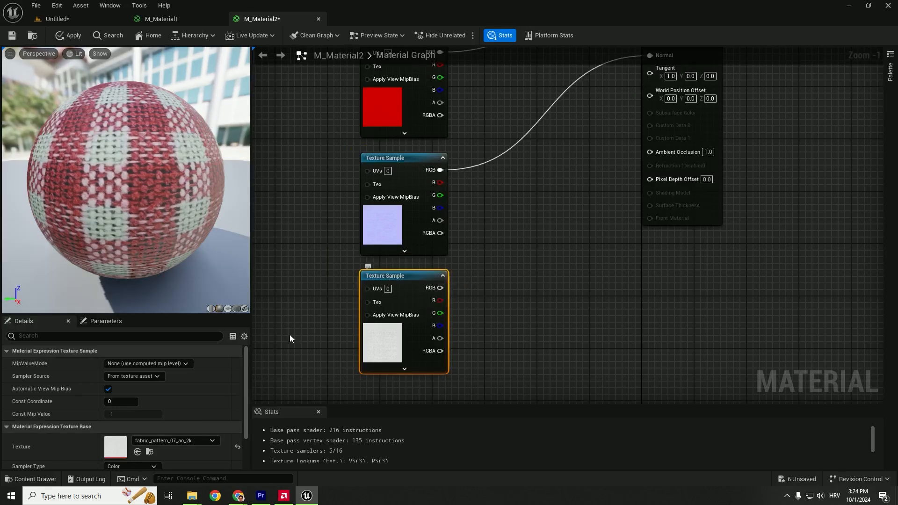
{"action": "mouse_move", "coordinate": [183, 445]}
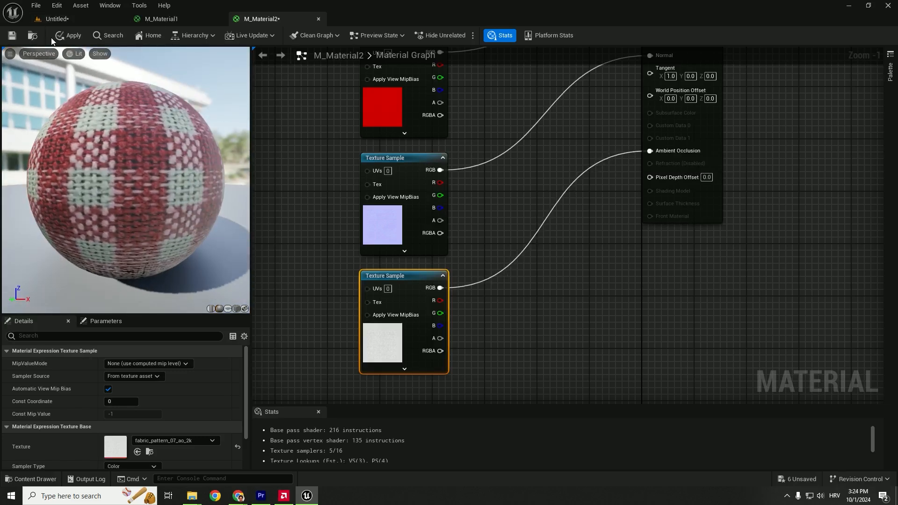
{"action": "left_click", "coordinate": [73, 35]}
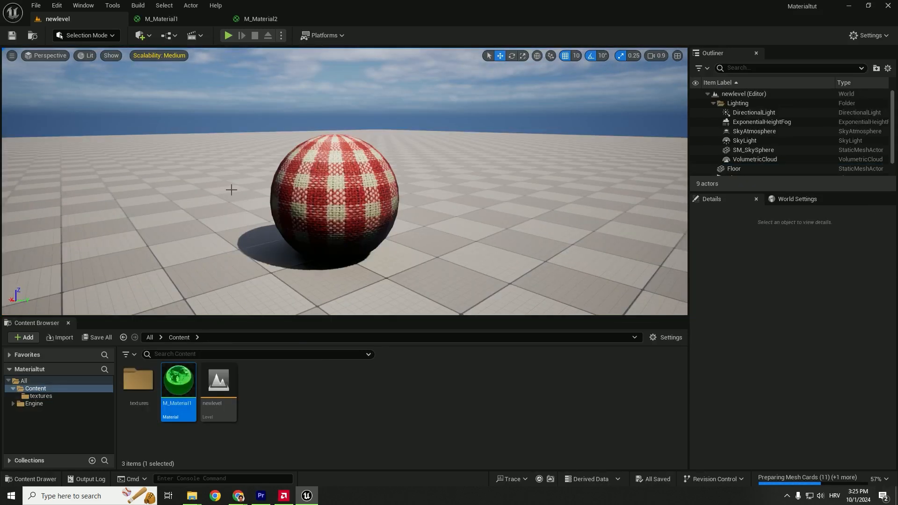
- Bring up the M_Material1 graph to make it a matte non-metallic green
{"action": "left_click", "coordinate": [162, 19]}
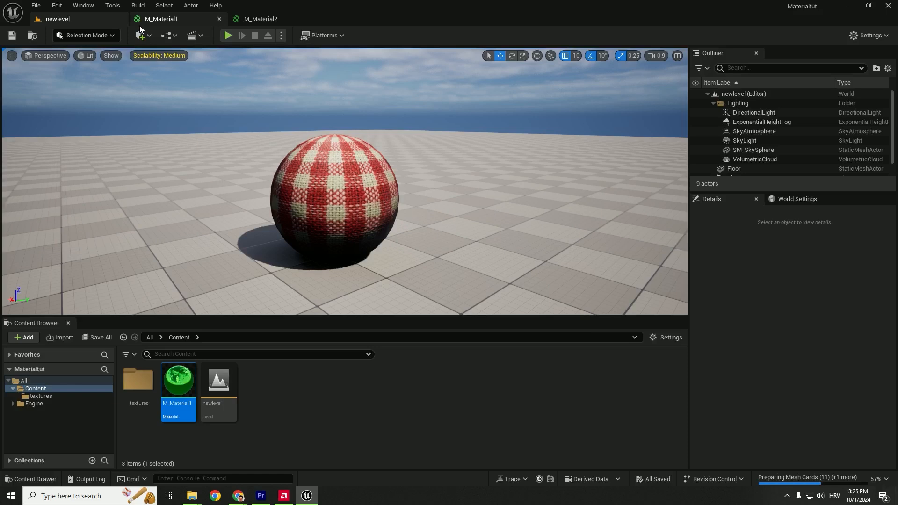
{"action": "mouse_move", "coordinate": [166, 18]}
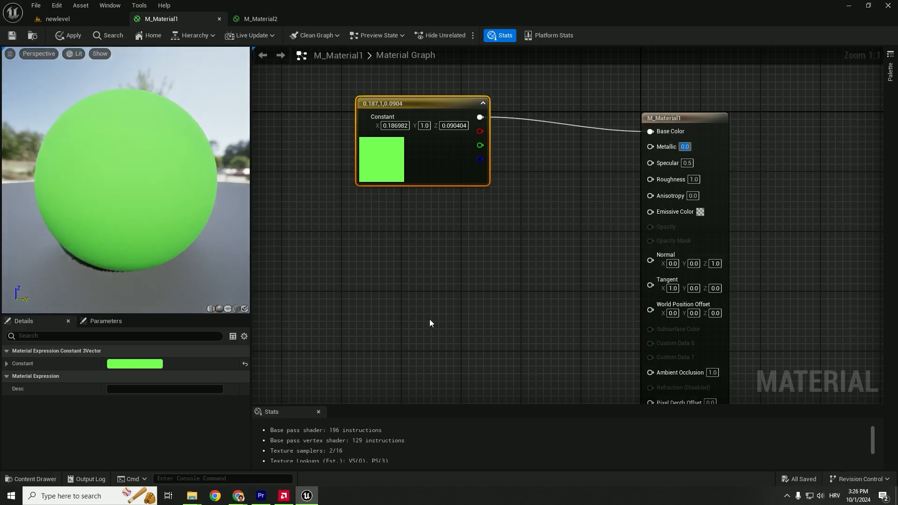
{"action": "mouse_move", "coordinate": [195, 35]}
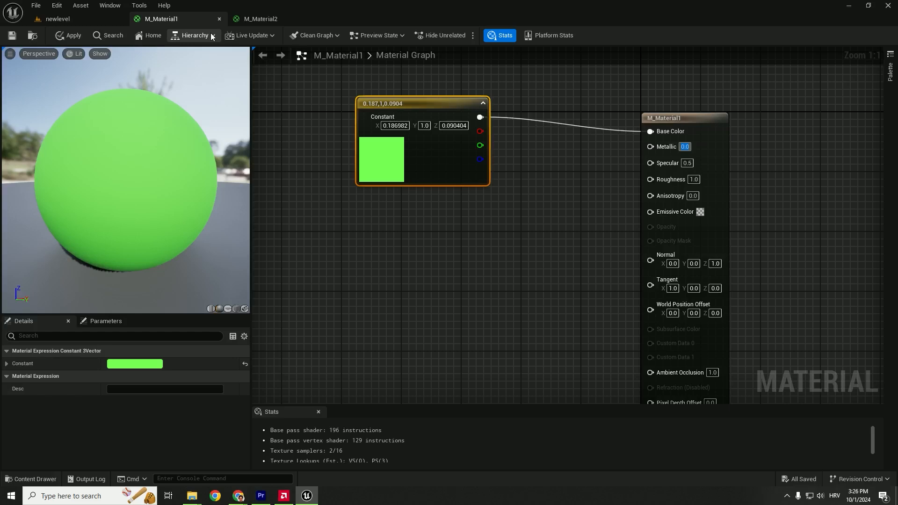
{"action": "mouse_move", "coordinate": [467, 236]}
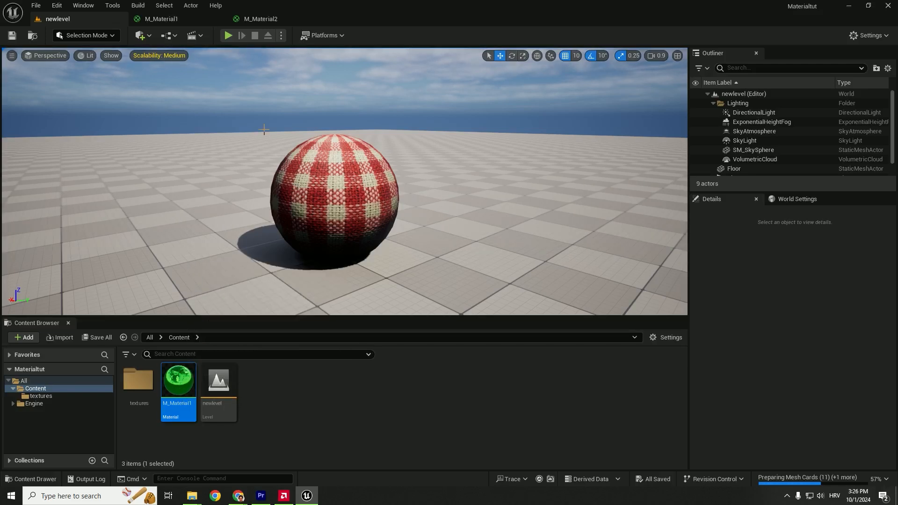
- Add a Scalar Parameter named Metallic and wire it into M_Material1's Metallic input
{"action": "left_click", "coordinate": [161, 19]}
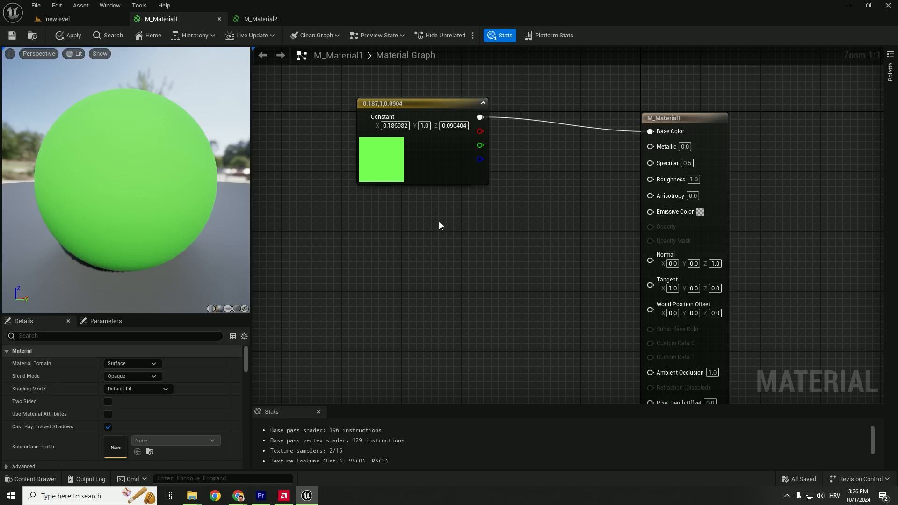
{"action": "mouse_move", "coordinate": [402, 221]}
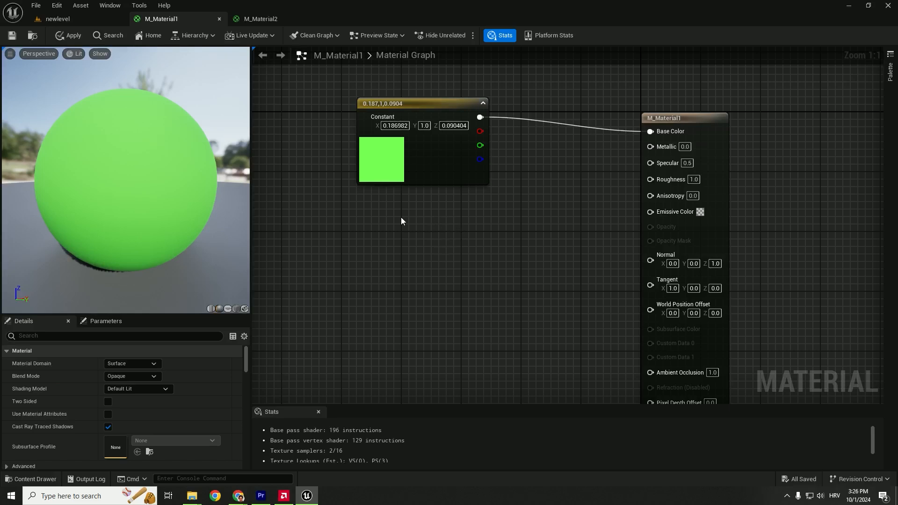
{"action": "type", "text": "sssss"}
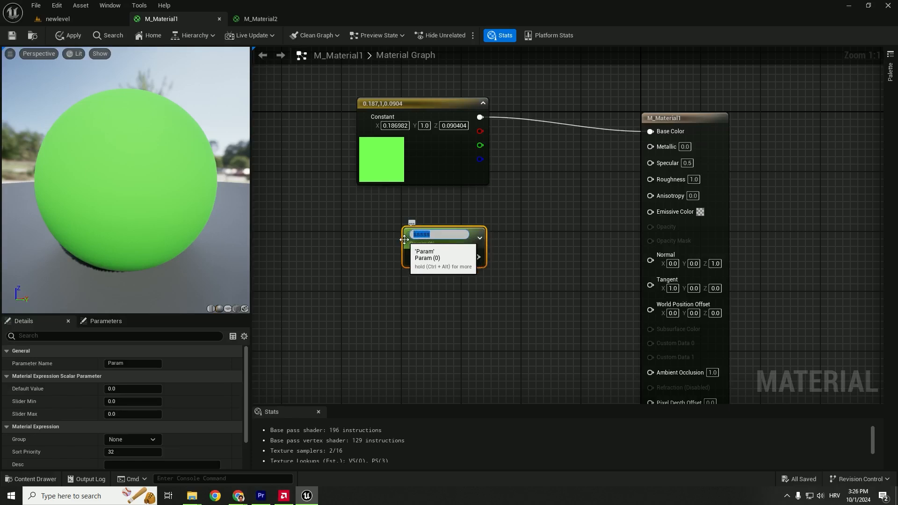
{"action": "type", "text": "Metallic"}
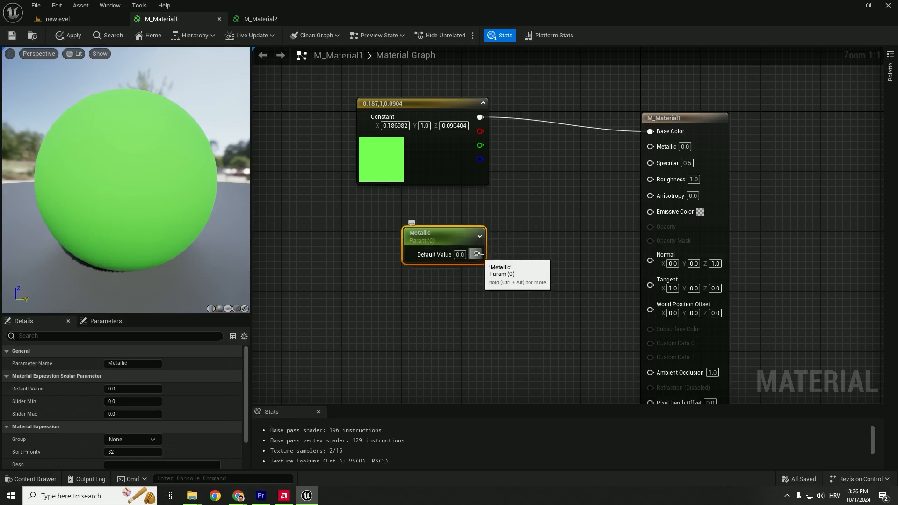
{"action": "left_click_drag", "start_coordinate": [476, 255], "coordinate": [650, 145]}
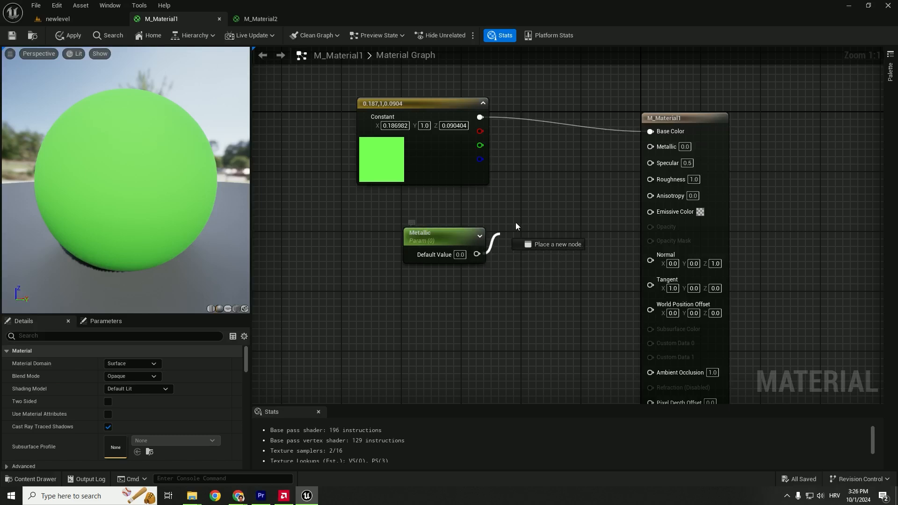
{"action": "left_click_drag", "start_coordinate": [478, 253], "coordinate": [649, 145]}
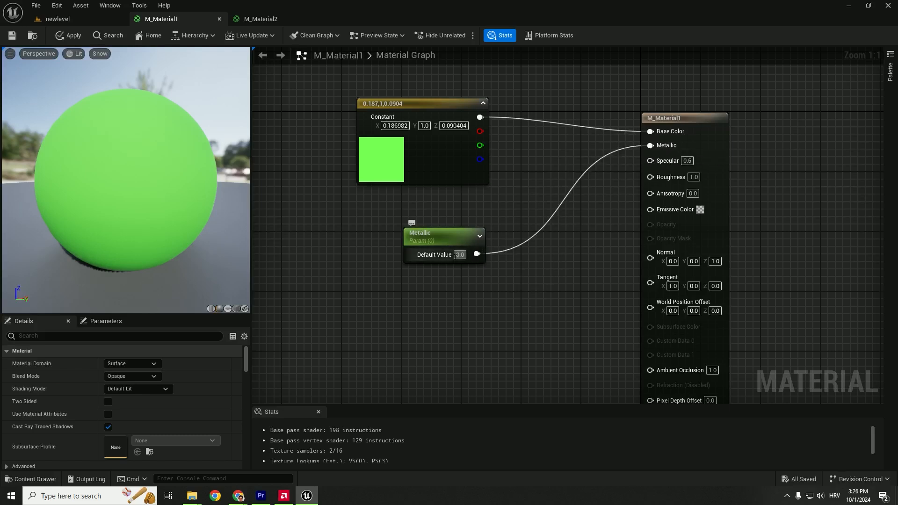
- Keep Metallic's default at 0.0 and add a Roughness parameter wired into the Roughness input
{"action": "left_click", "coordinate": [438, 237]}
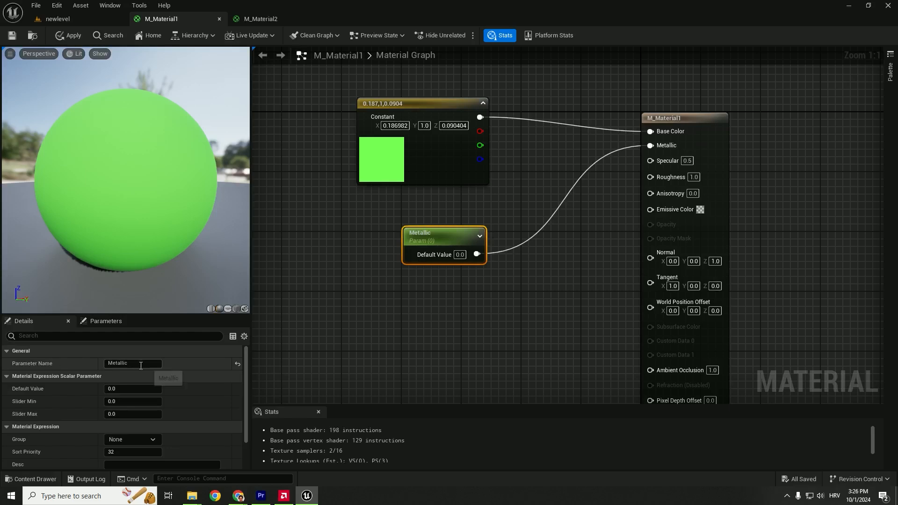
{"action": "left_click", "coordinate": [133, 389]}
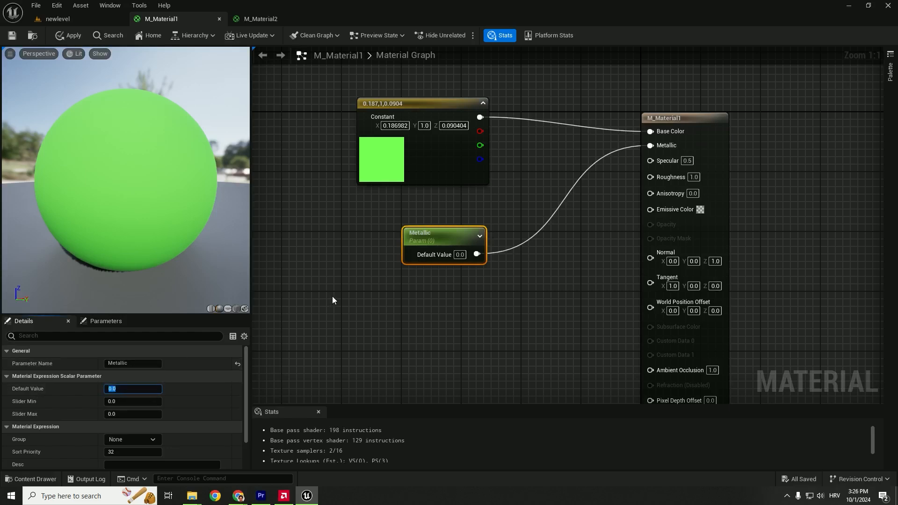
{"action": "left_click_drag", "start_coordinate": [444, 233], "coordinate": [405, 208]}
{"action": "type", "text": "R"}
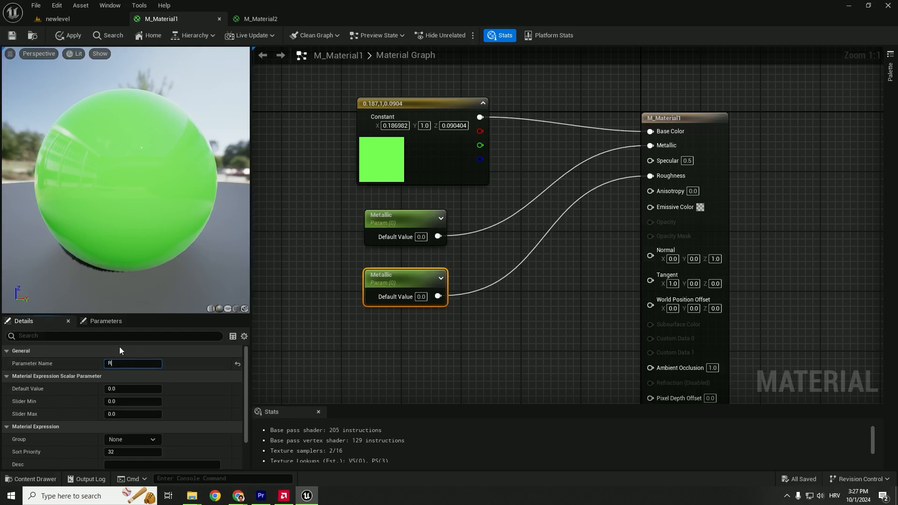
{"action": "type", "text": "oughness"}
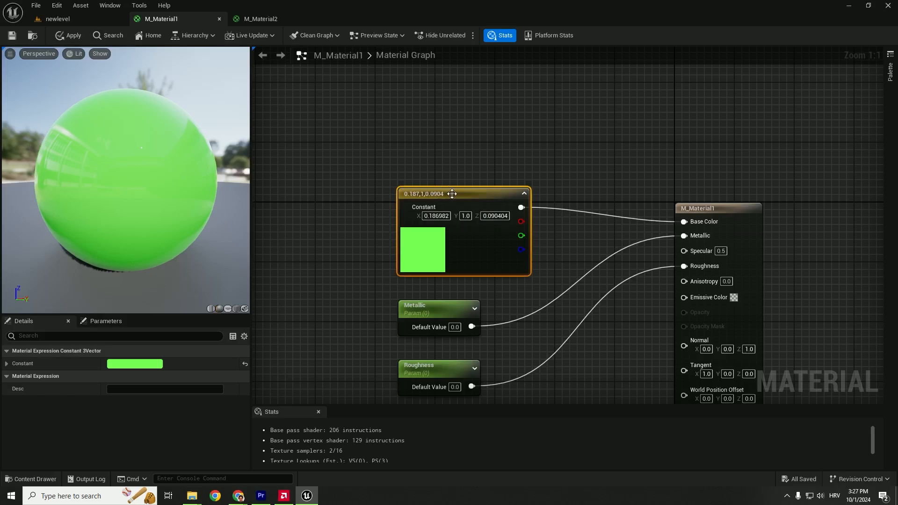
- Convert the green Constant3Vector to a Color parameter, apply M_Material1, and return to newlevel
{"action": "right_click", "coordinate": [453, 194]}
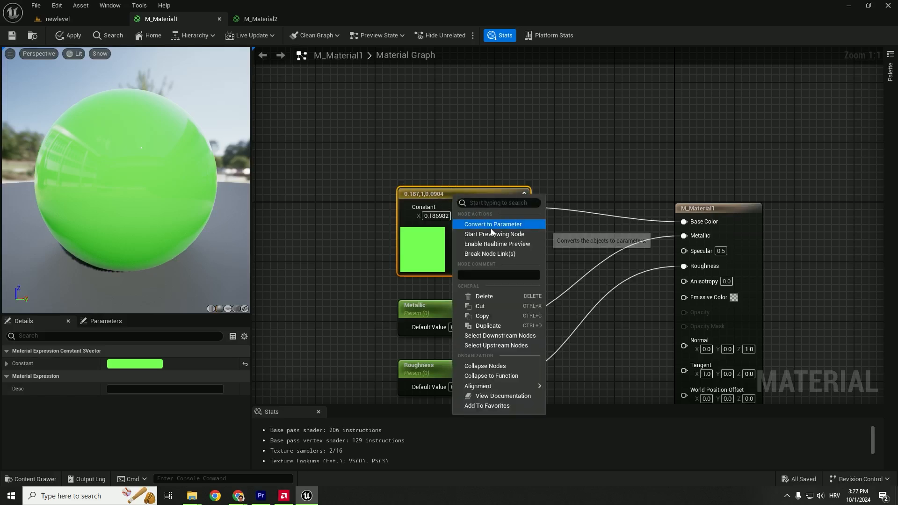
{"action": "left_click", "coordinate": [492, 224]}
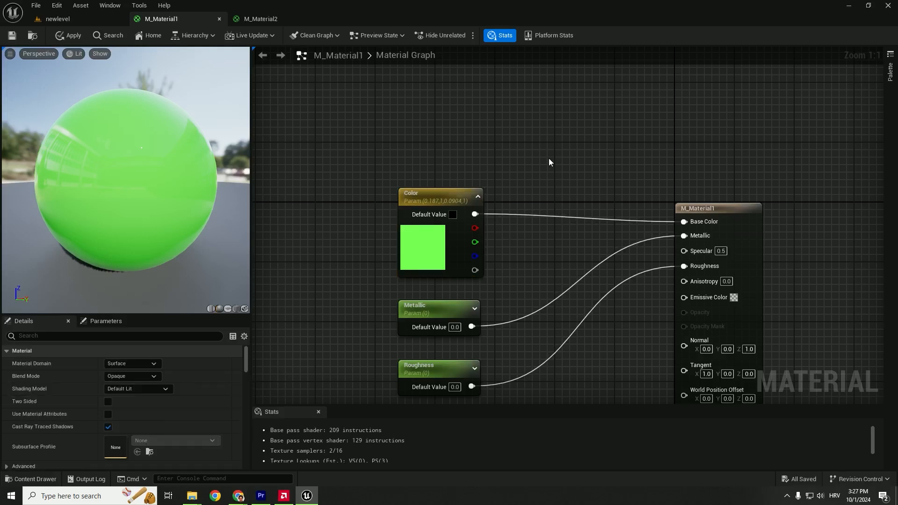
{"action": "left_click", "coordinate": [72, 34]}
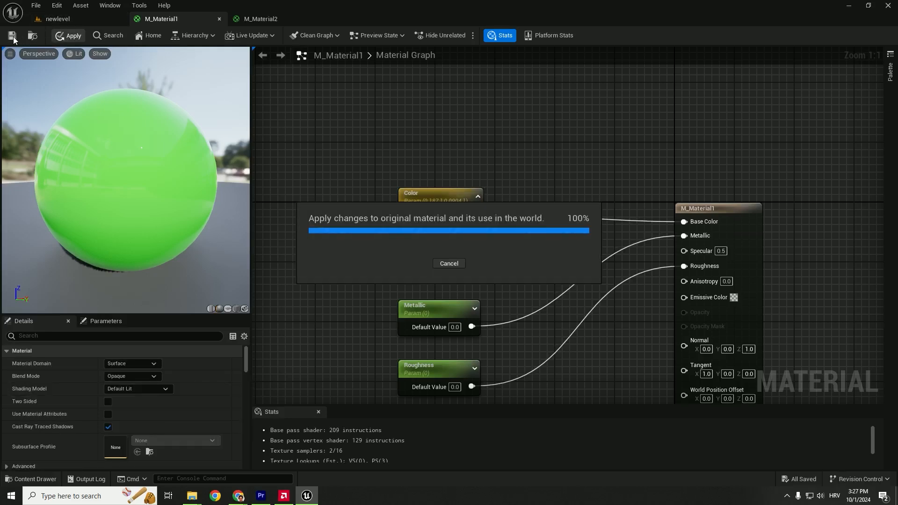
{"action": "left_click", "coordinate": [57, 18]}
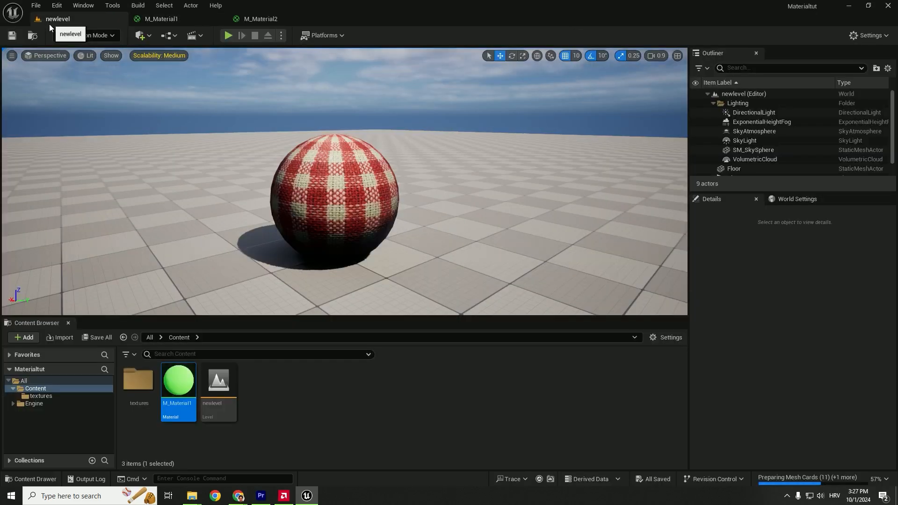
{"action": "mouse_move", "coordinate": [177, 381]}
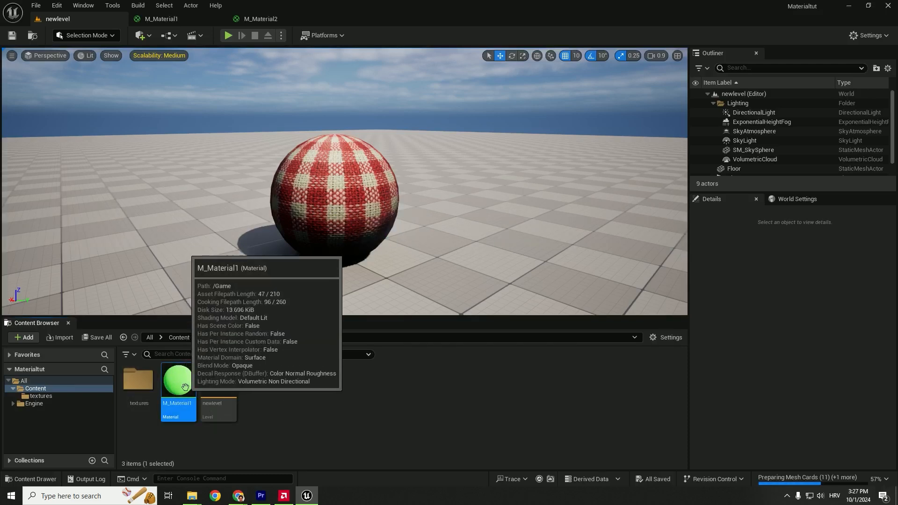
{"action": "double_click", "coordinate": [177, 381]}
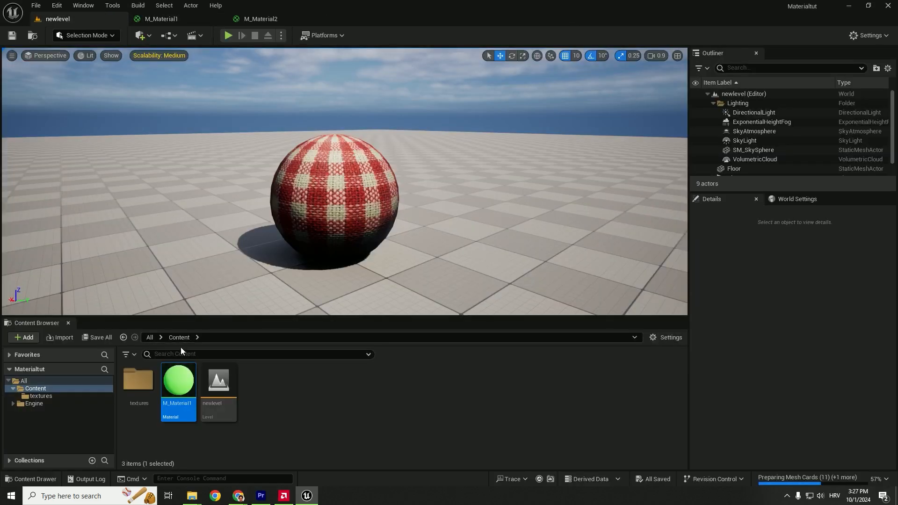
- Create a material instance from M_Material1 and assign it to the sphere
{"action": "right_click", "coordinate": [178, 381]}
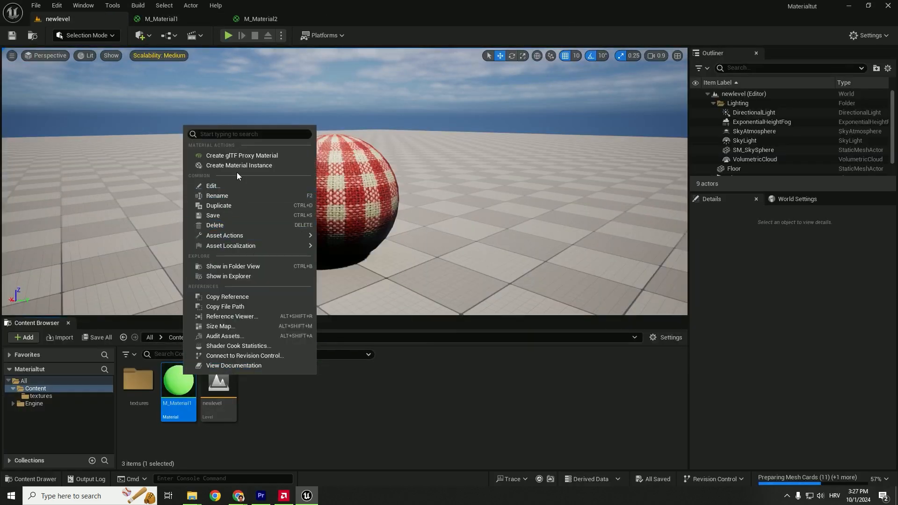
{"action": "left_click", "coordinate": [239, 165]}
{"action": "type", "text": "1"}
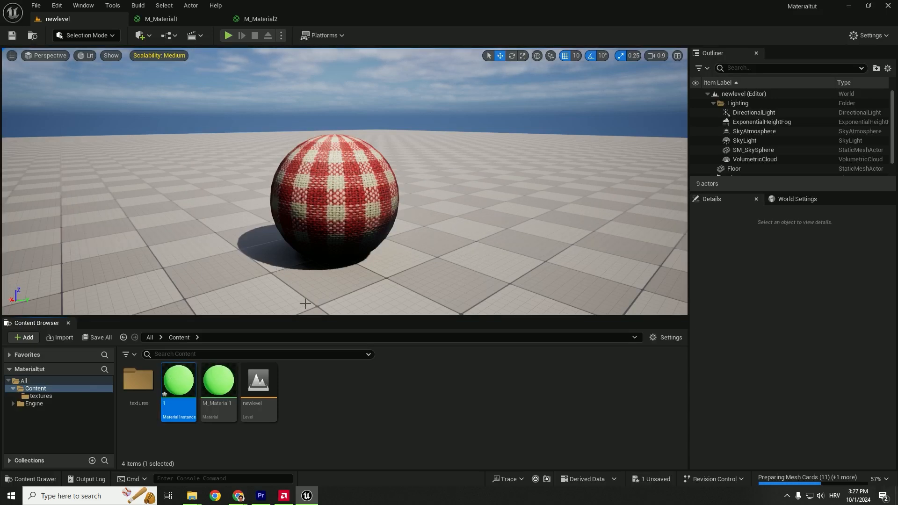
{"action": "left_click", "coordinate": [217, 379]}
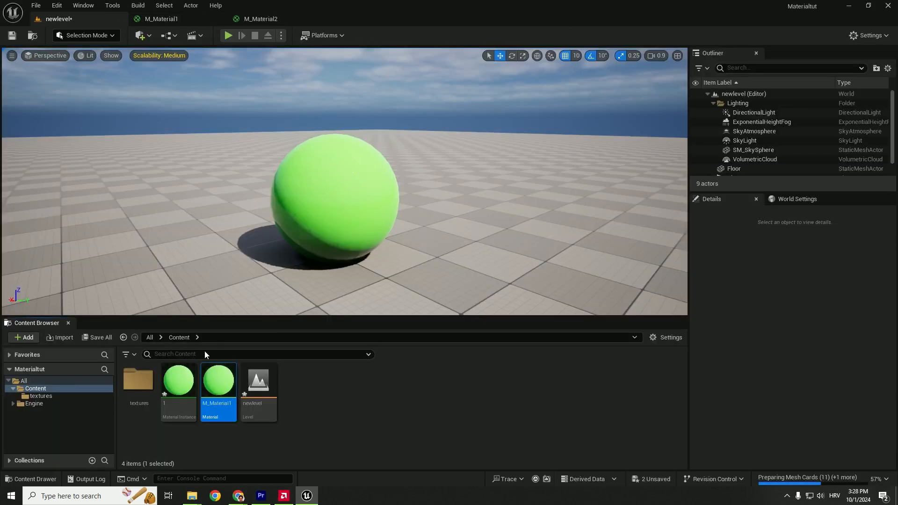
{"action": "left_click", "coordinate": [334, 200]}
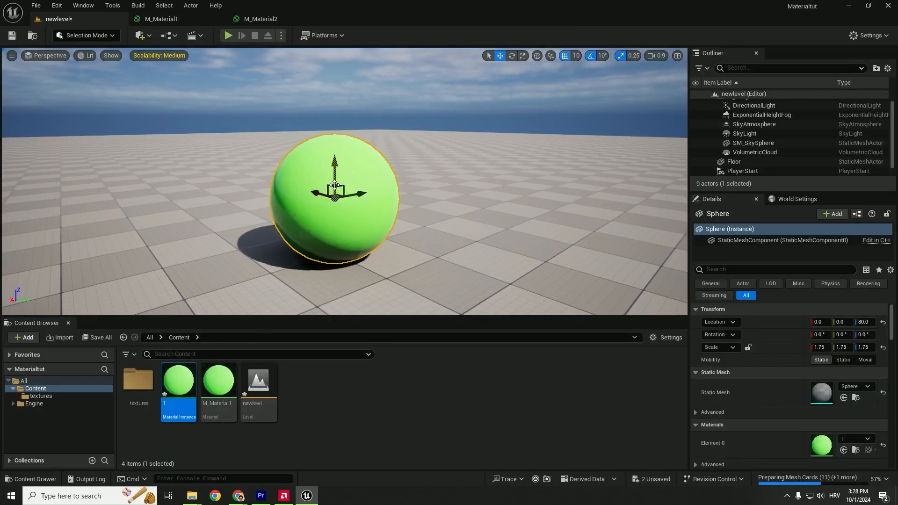
- In material instance 1, enable the Metallic override with value 0.0
{"action": "double_click", "coordinate": [178, 380]}
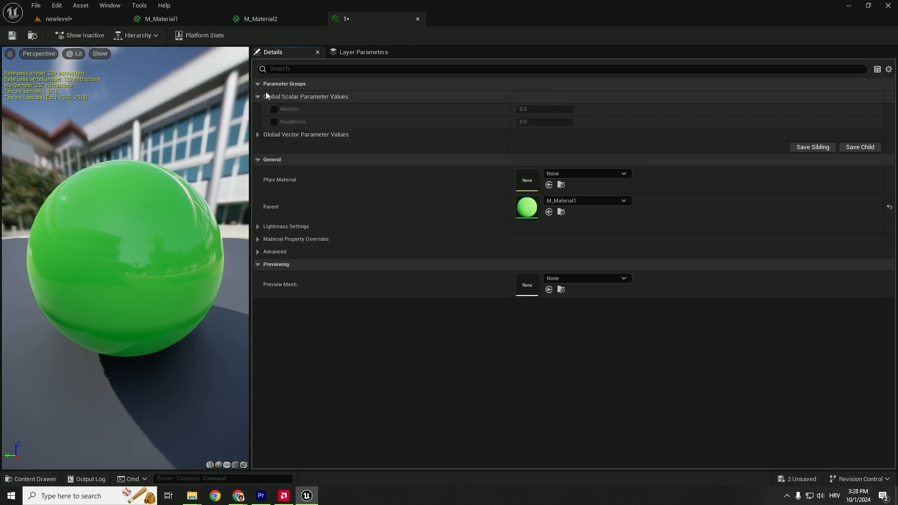
{"action": "left_click", "coordinate": [274, 108]}
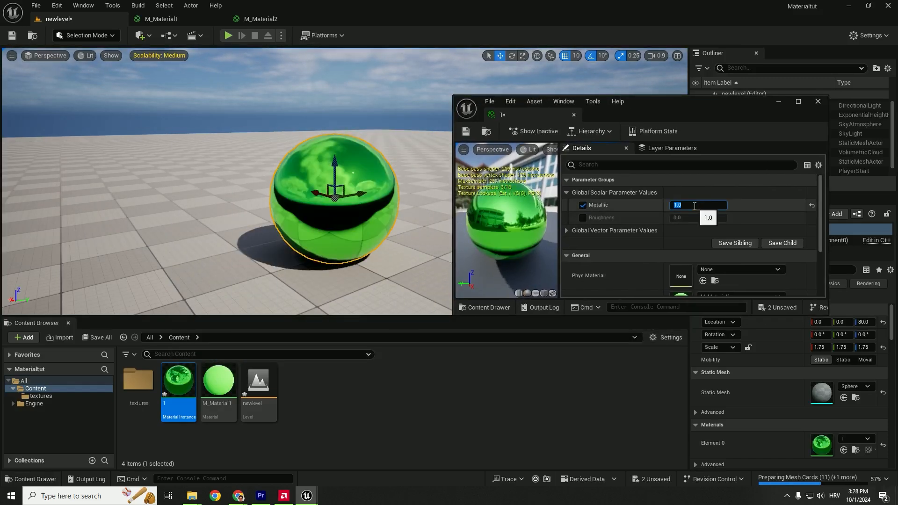
{"action": "type", "text": "0.0"}
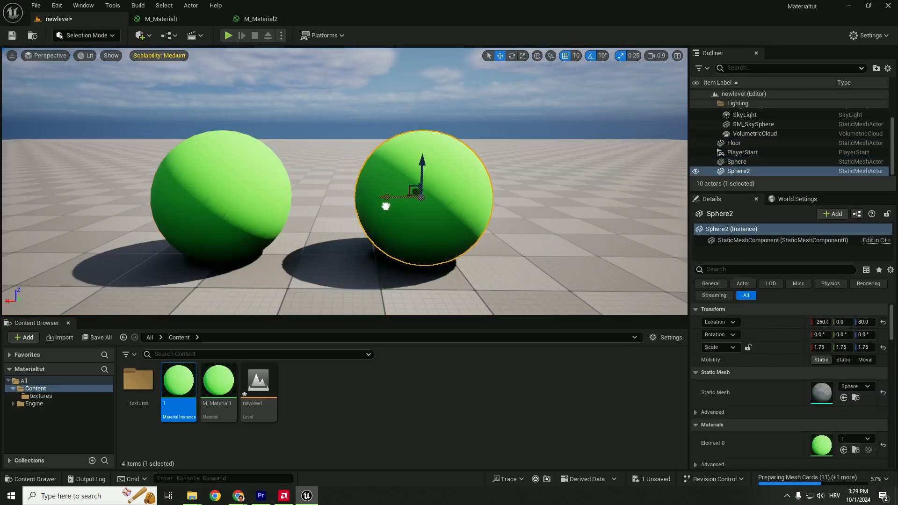
{"action": "mouse_move", "coordinate": [217, 380]}
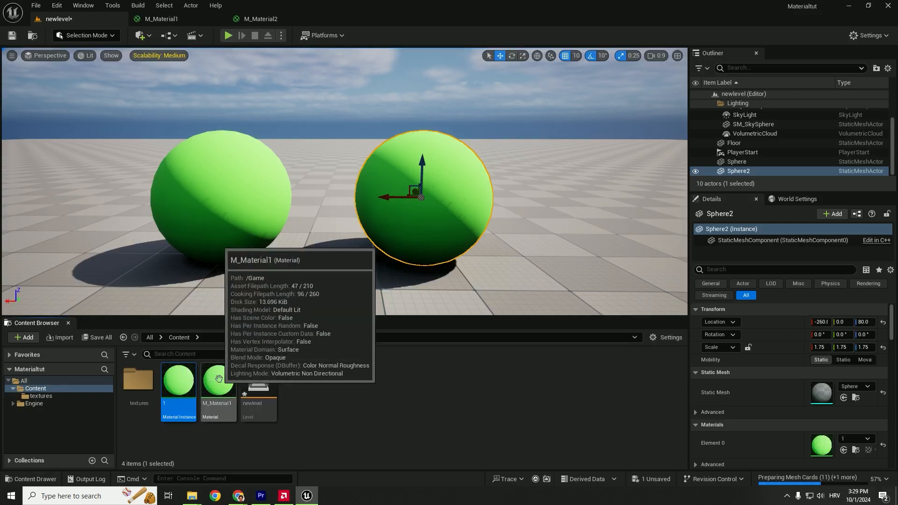
- Create material instance 2 with a red-orange Color override for a third sphere
{"action": "right_click", "coordinate": [216, 381]}
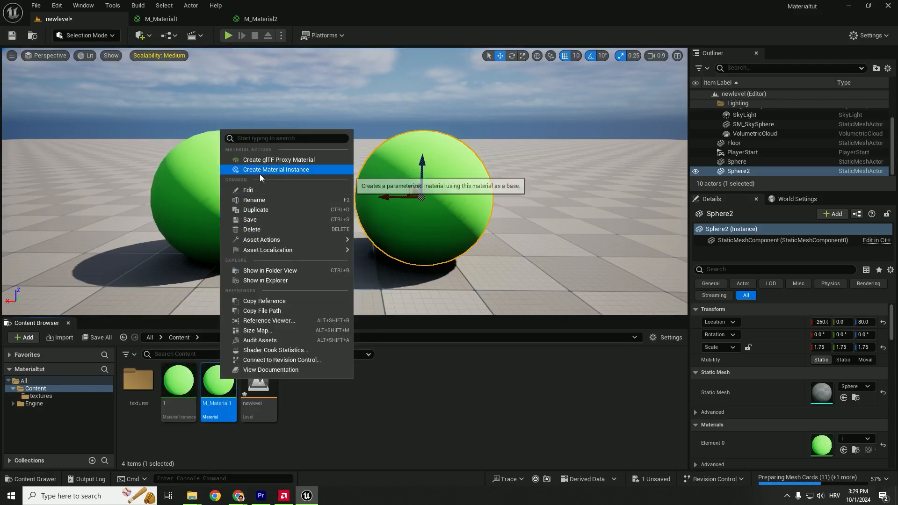
{"action": "left_click", "coordinate": [275, 169]}
{"action": "type", "text": "2"}
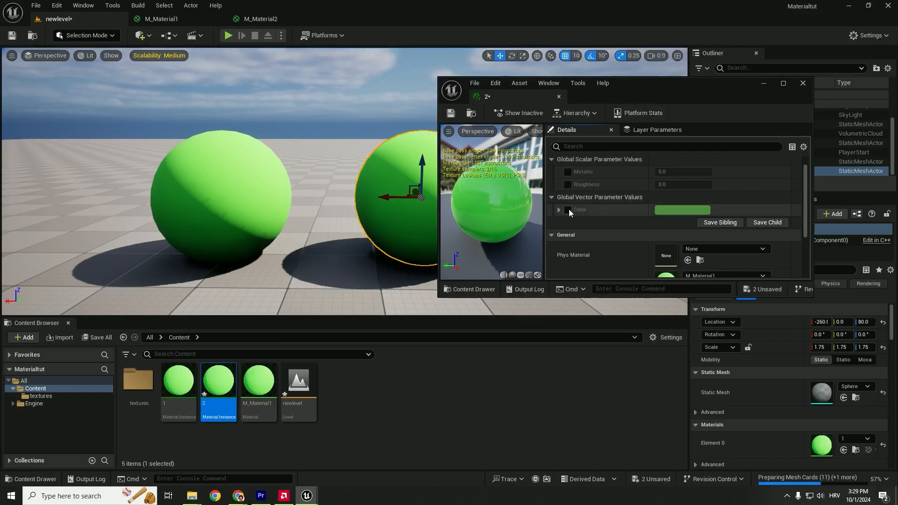
{"action": "left_click", "coordinate": [681, 209]}
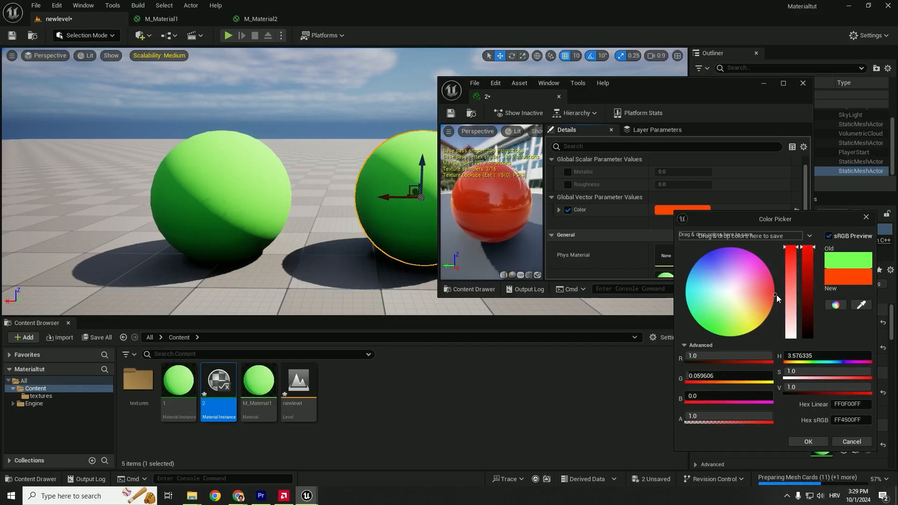
{"action": "left_click", "coordinate": [807, 441]}
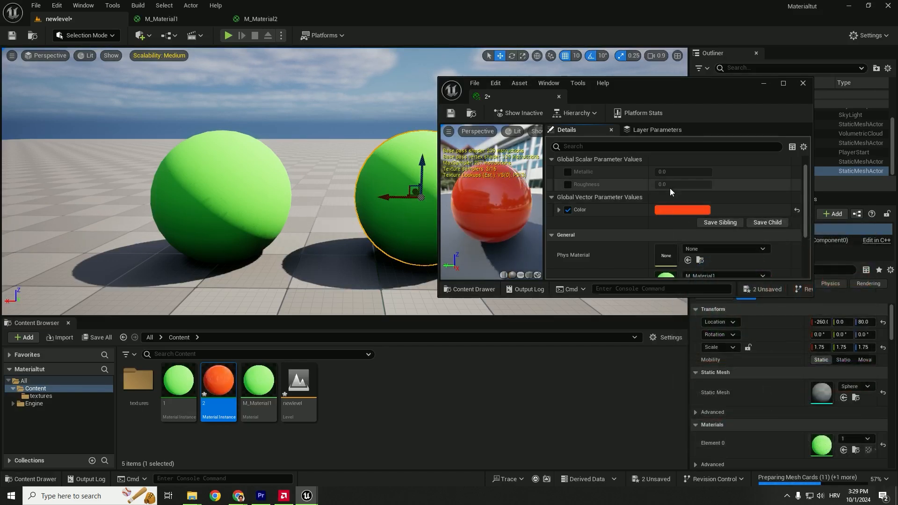
{"action": "left_click", "coordinate": [567, 173]}
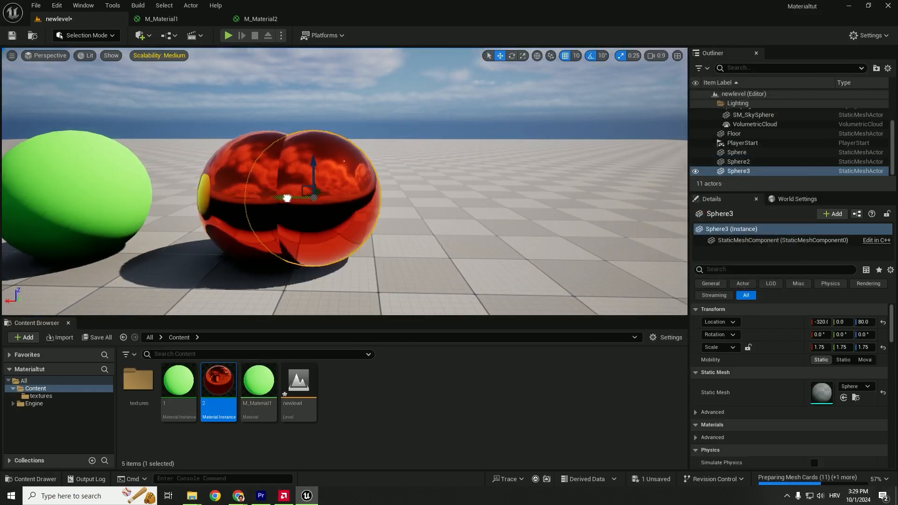
- Create material instance 3 with Roughness 1.0 and start setting its Color override
{"action": "right_click", "coordinate": [258, 380]}
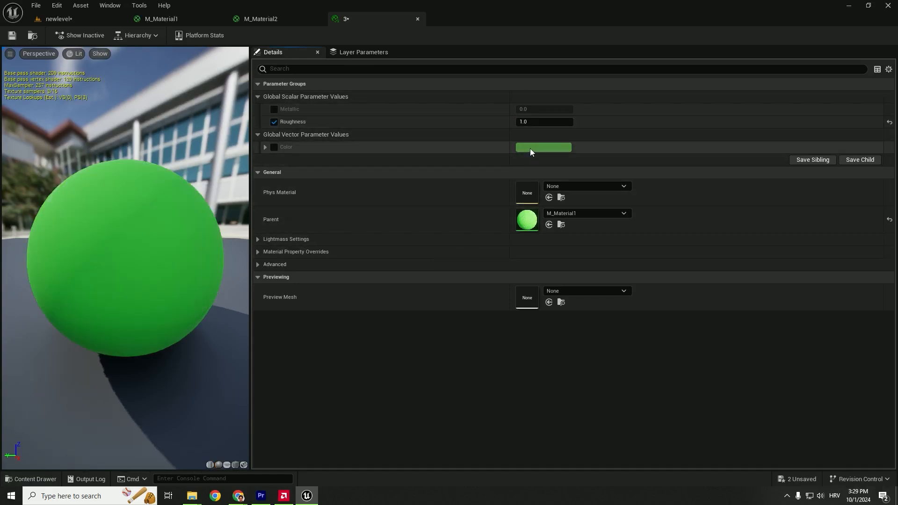
{"action": "left_click", "coordinate": [542, 147]}
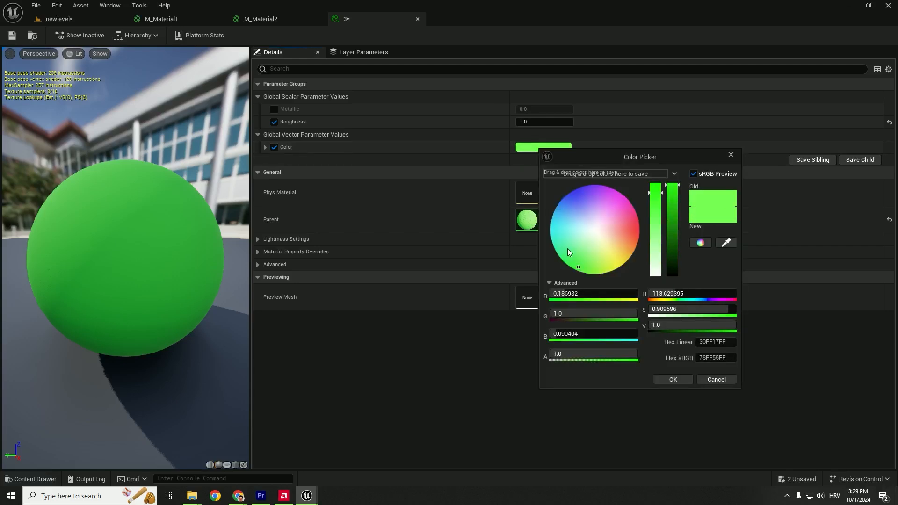